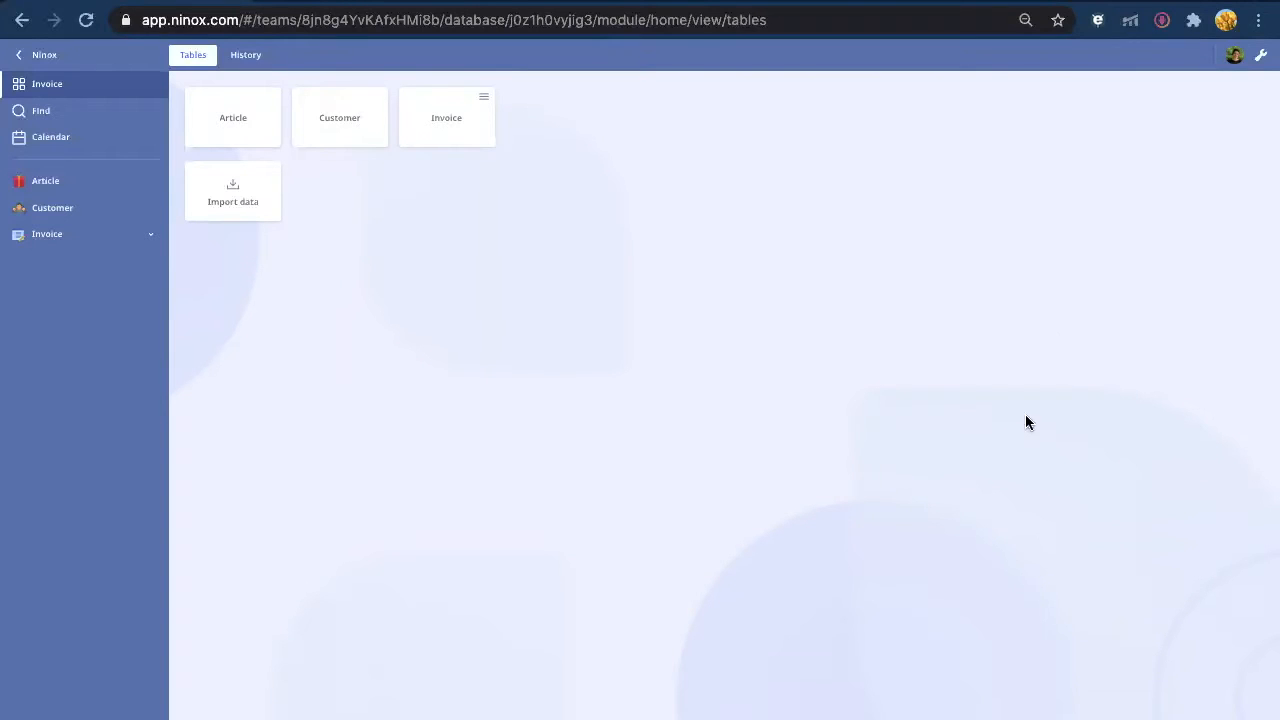
mouse_move(419, 130)
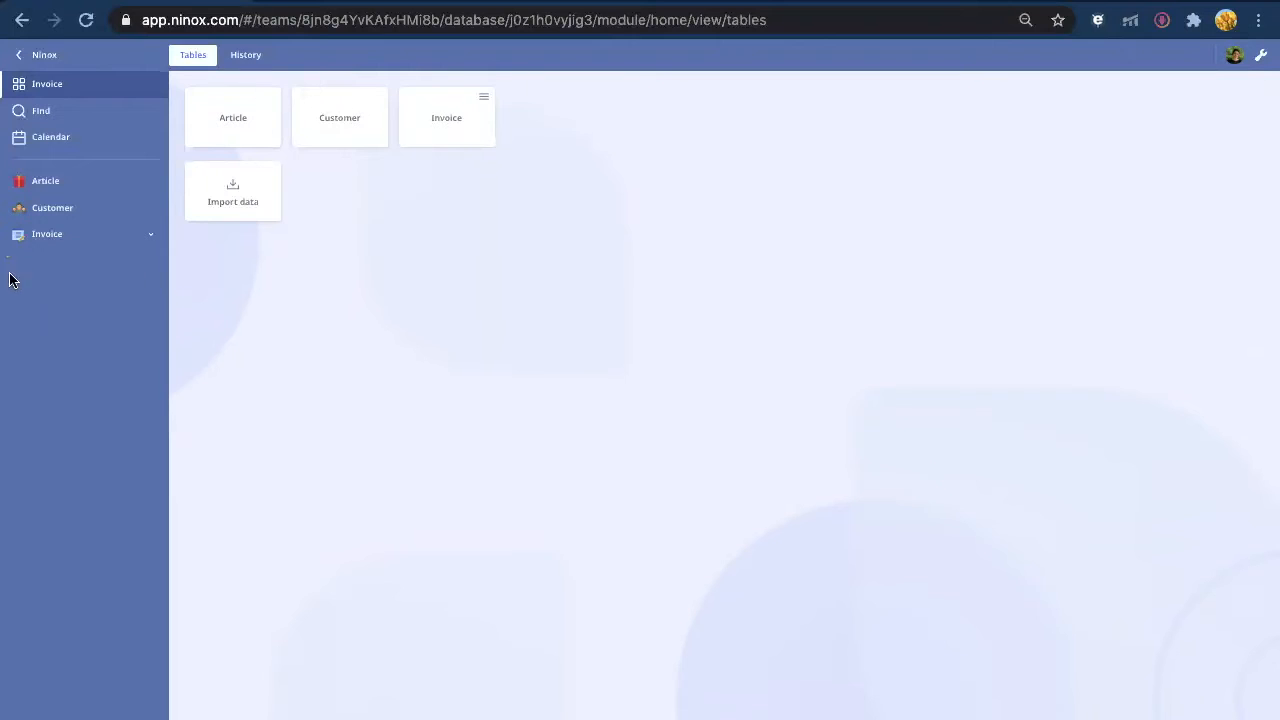
Open the Invoice table listing all fifteen invoices with status, VAT and totals.
left_click(446, 117)
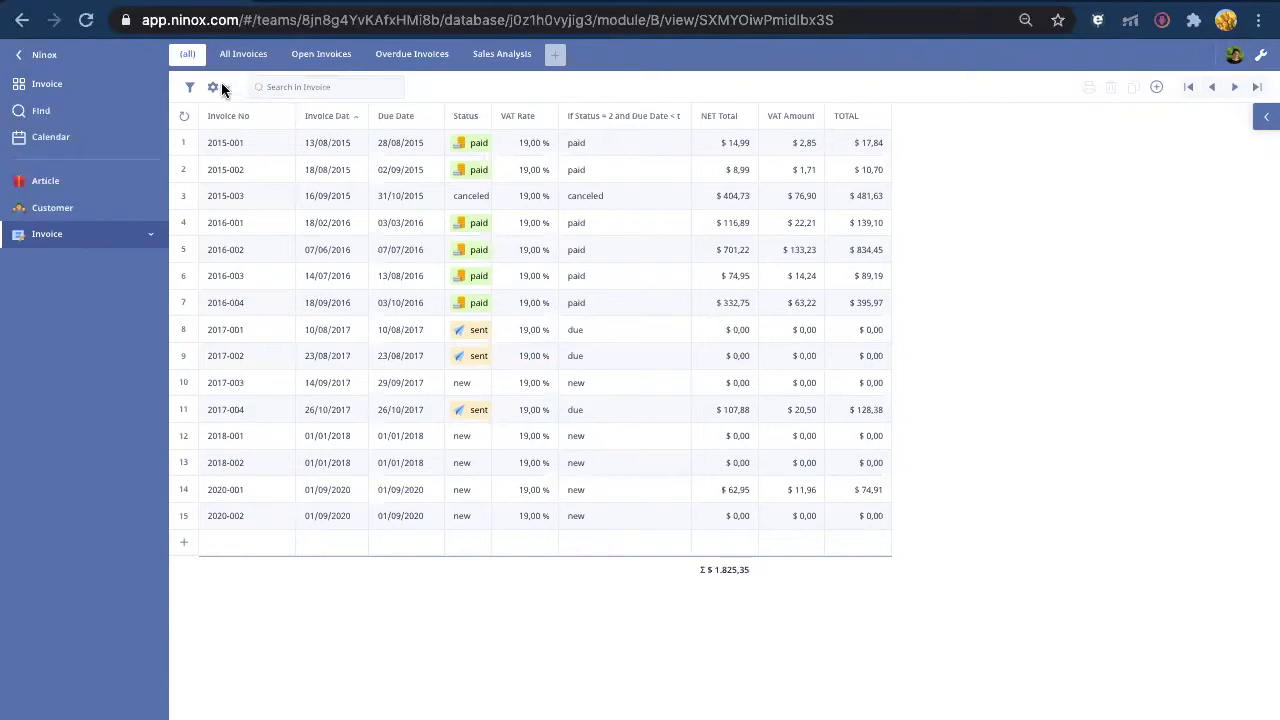
Export the full invoice list as a PDF, then filter the Status column to 'new'.
left_click(212, 87)
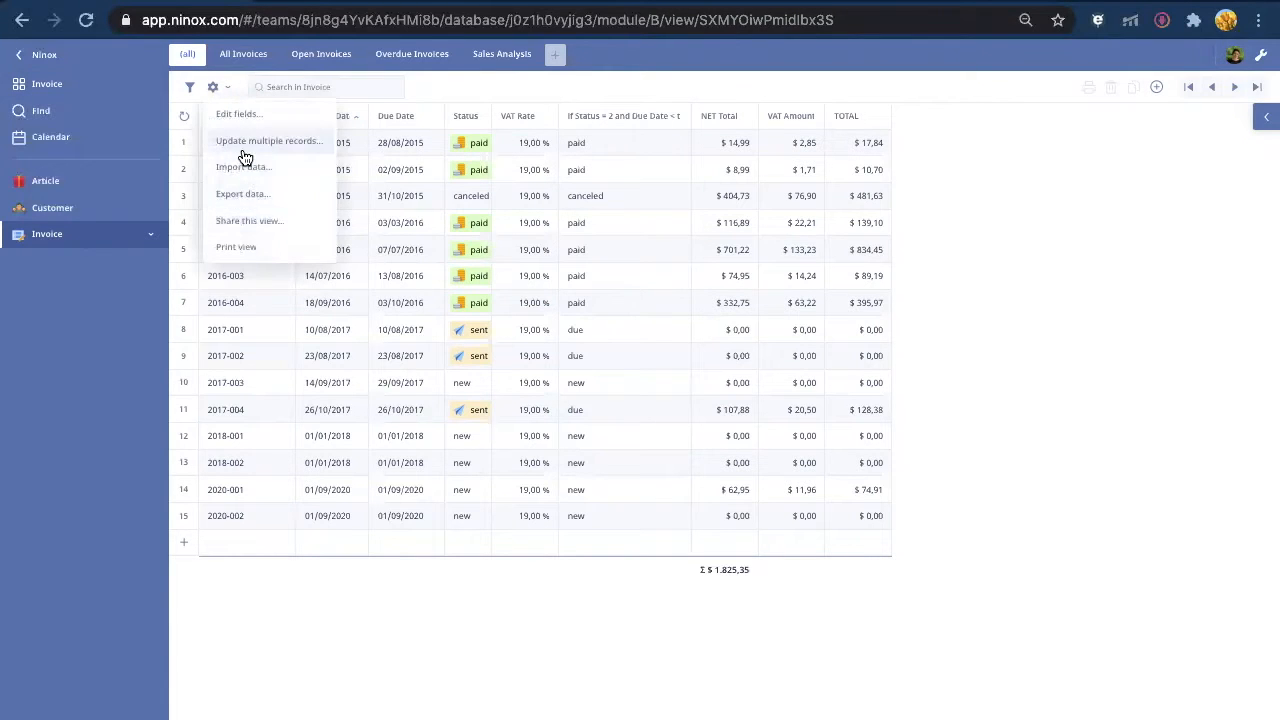
mouse_move(277, 228)
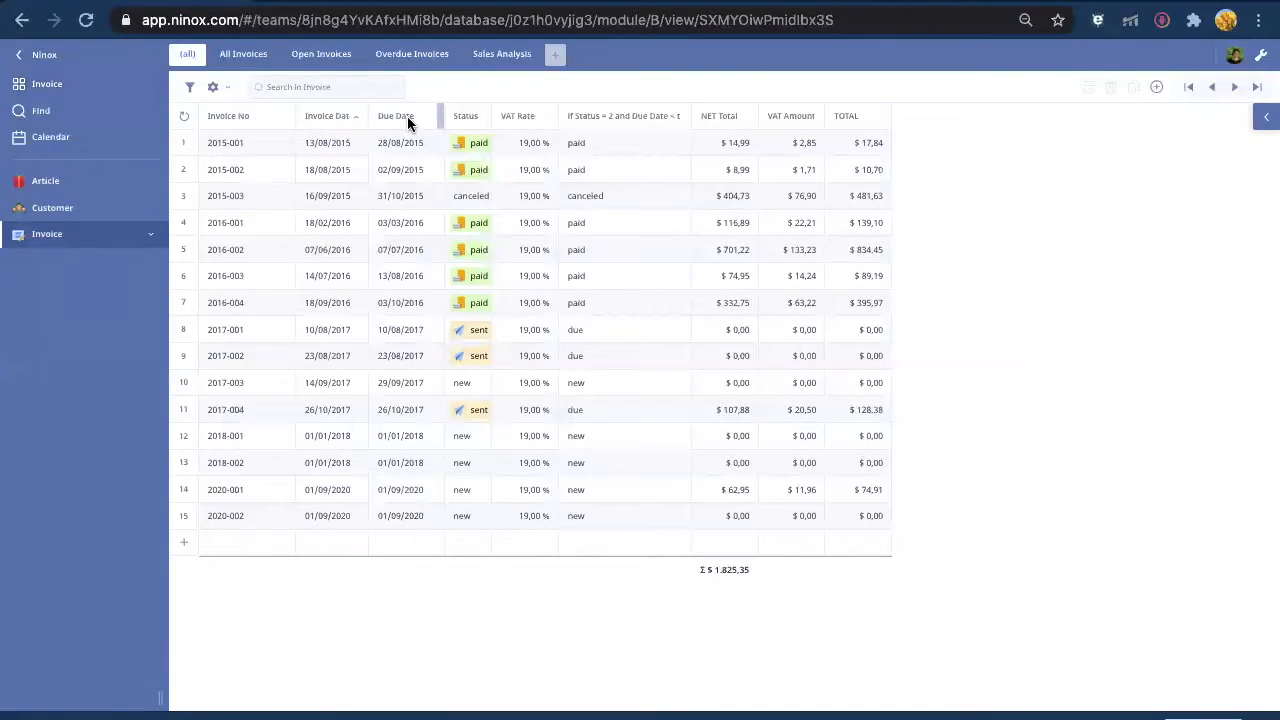
left_click(466, 116)
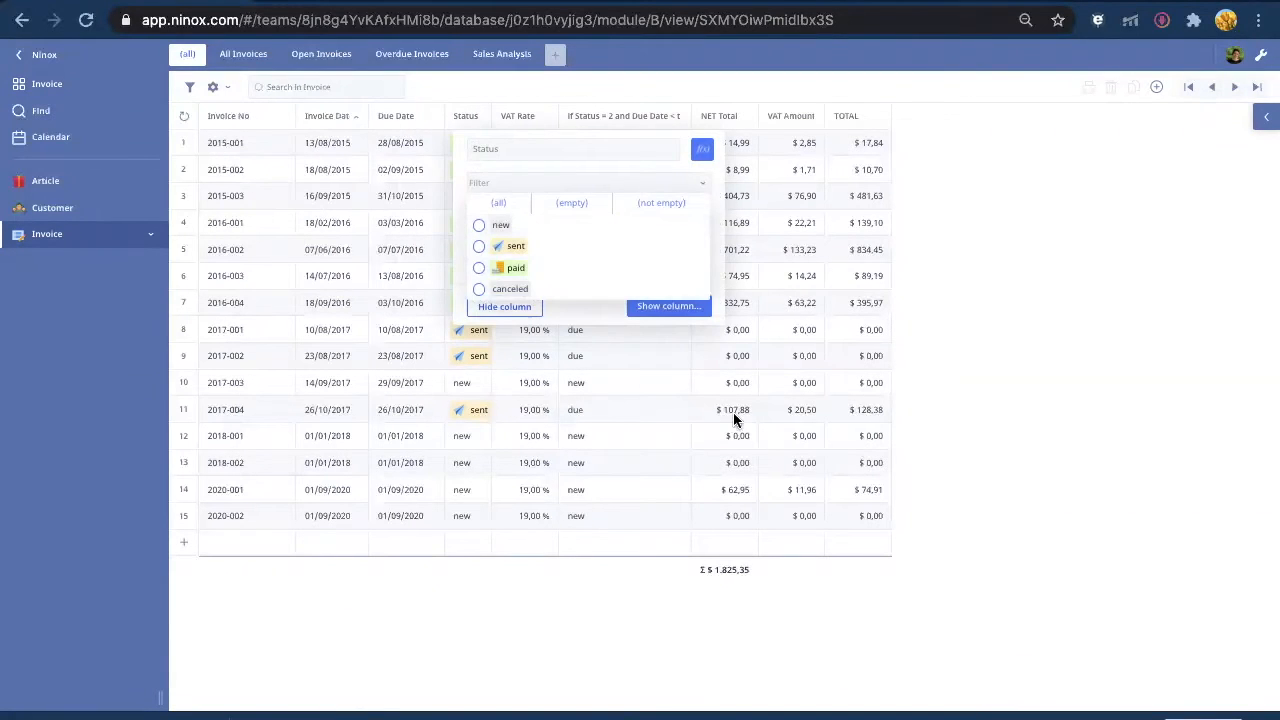
left_click(479, 224)
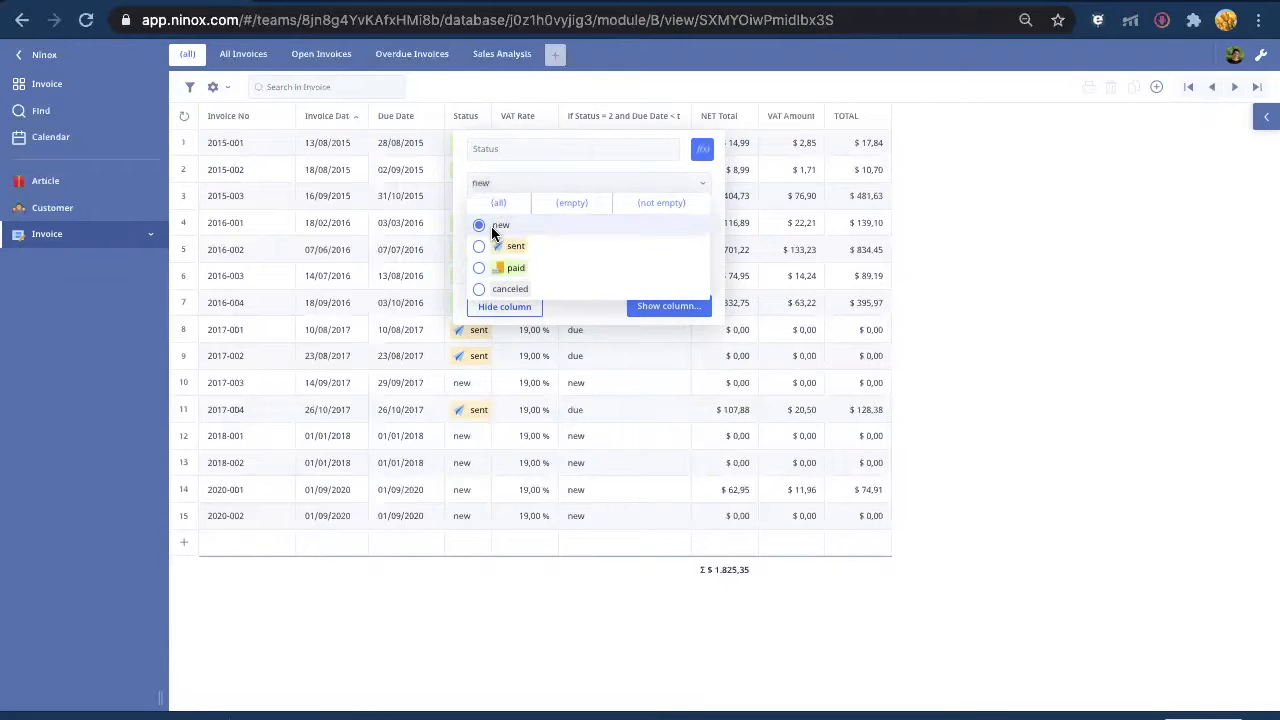
left_click(500, 225)
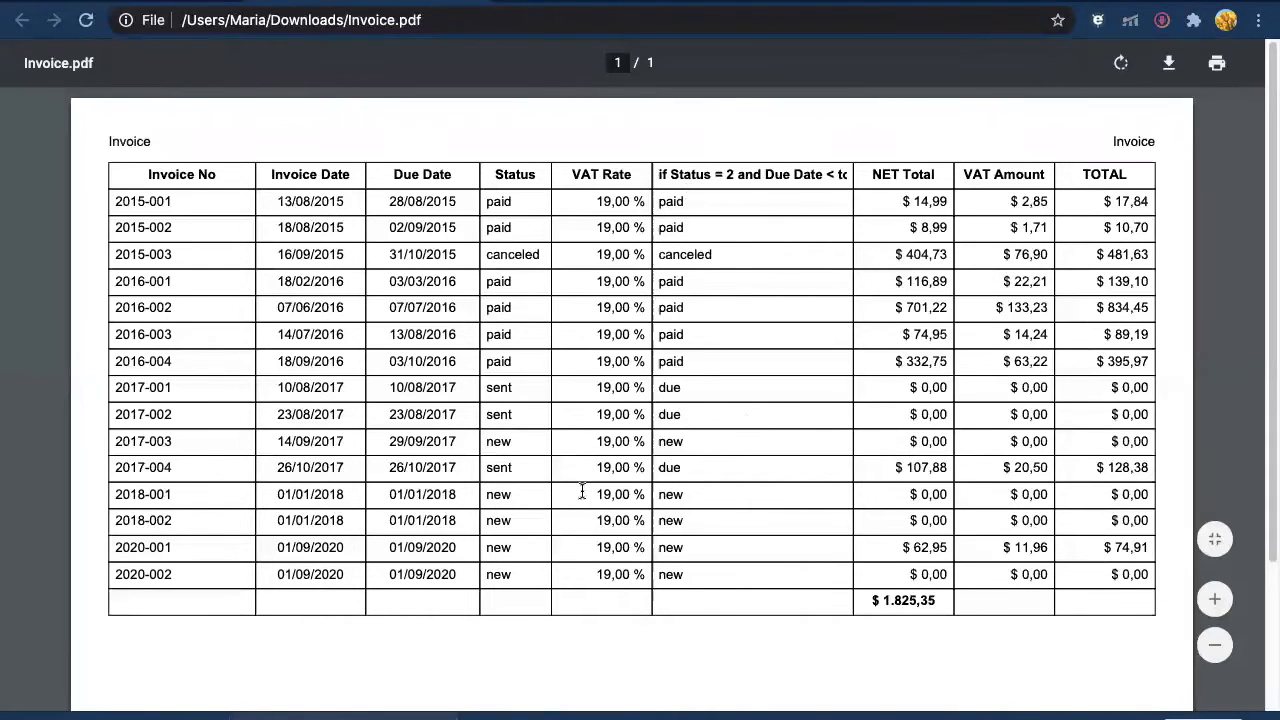
Review Invoice (1).pdf listing only the five new invoices, totalling $62,95.
left_click(1168, 63)
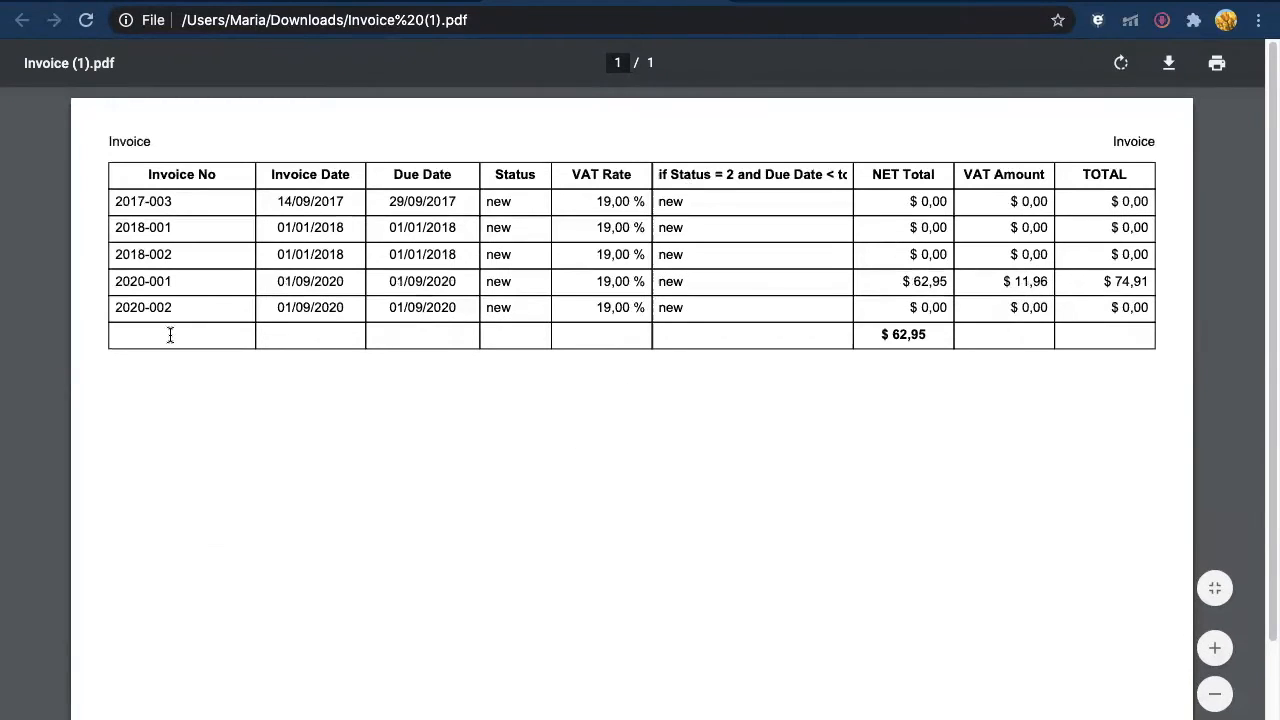
mouse_move(754, 198)
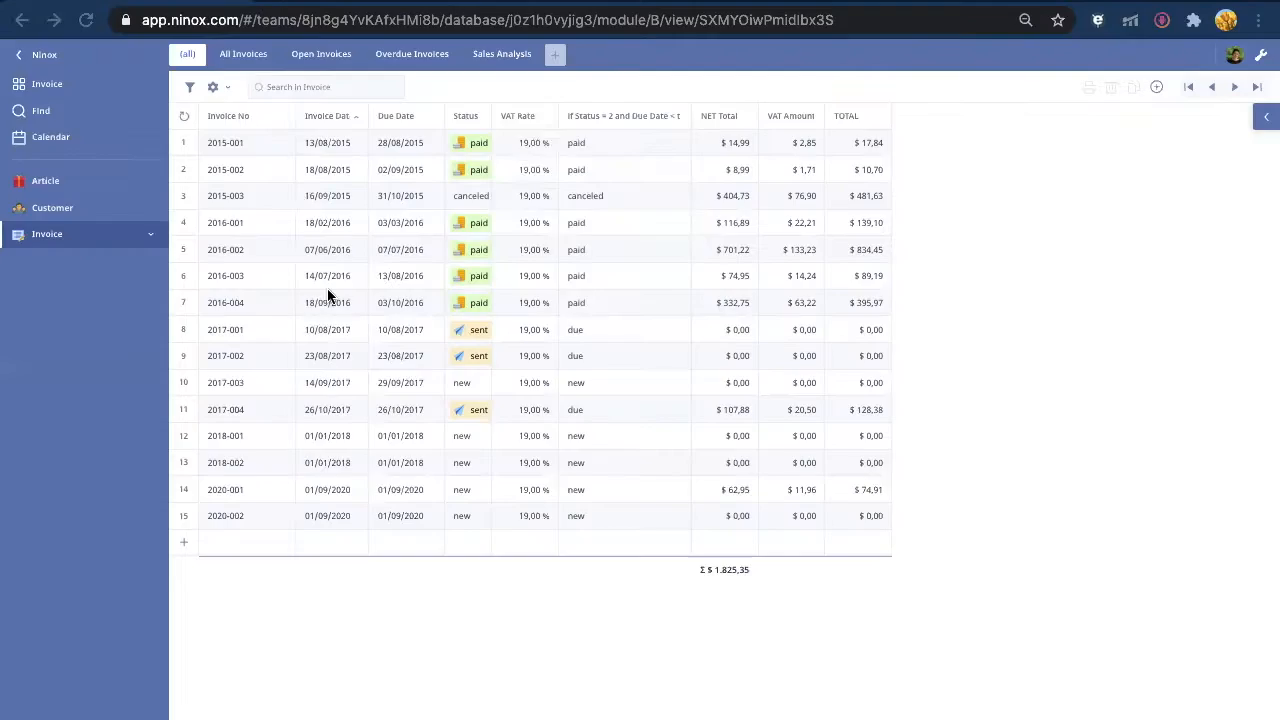
mouse_move(1185, 45)
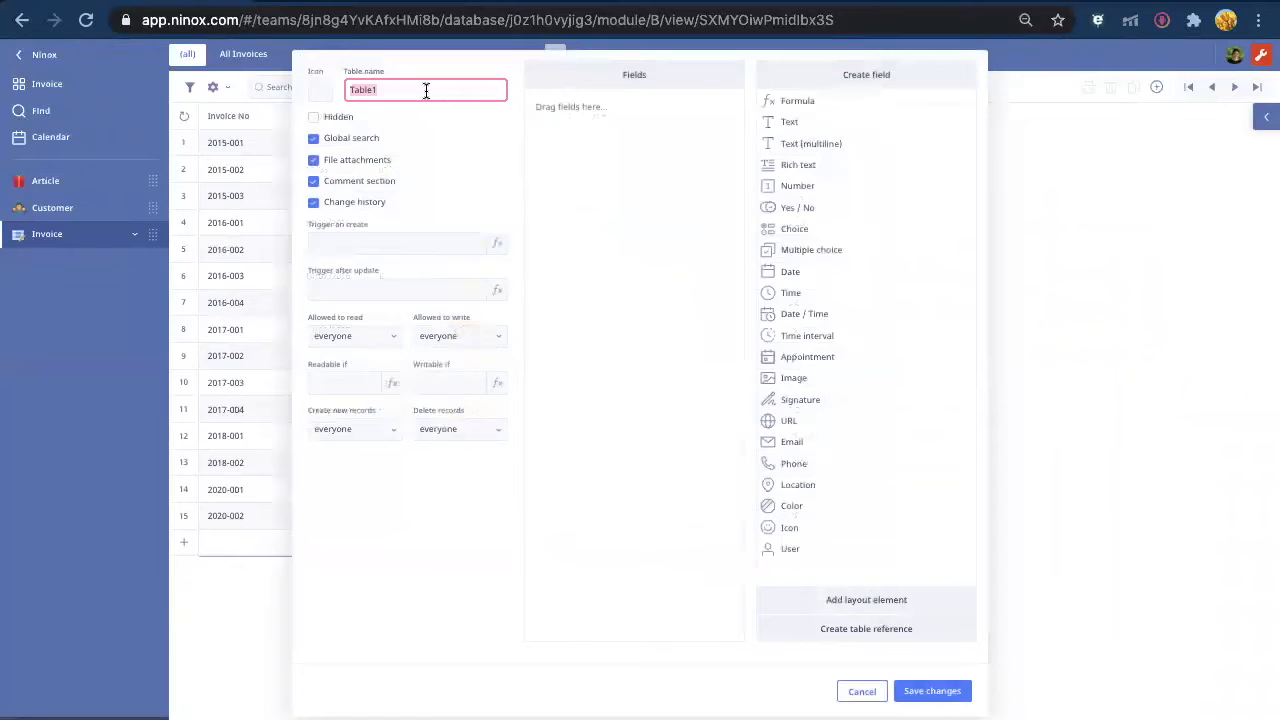
Rename Table1 to Report, save the change, and add one record.
type("Re")
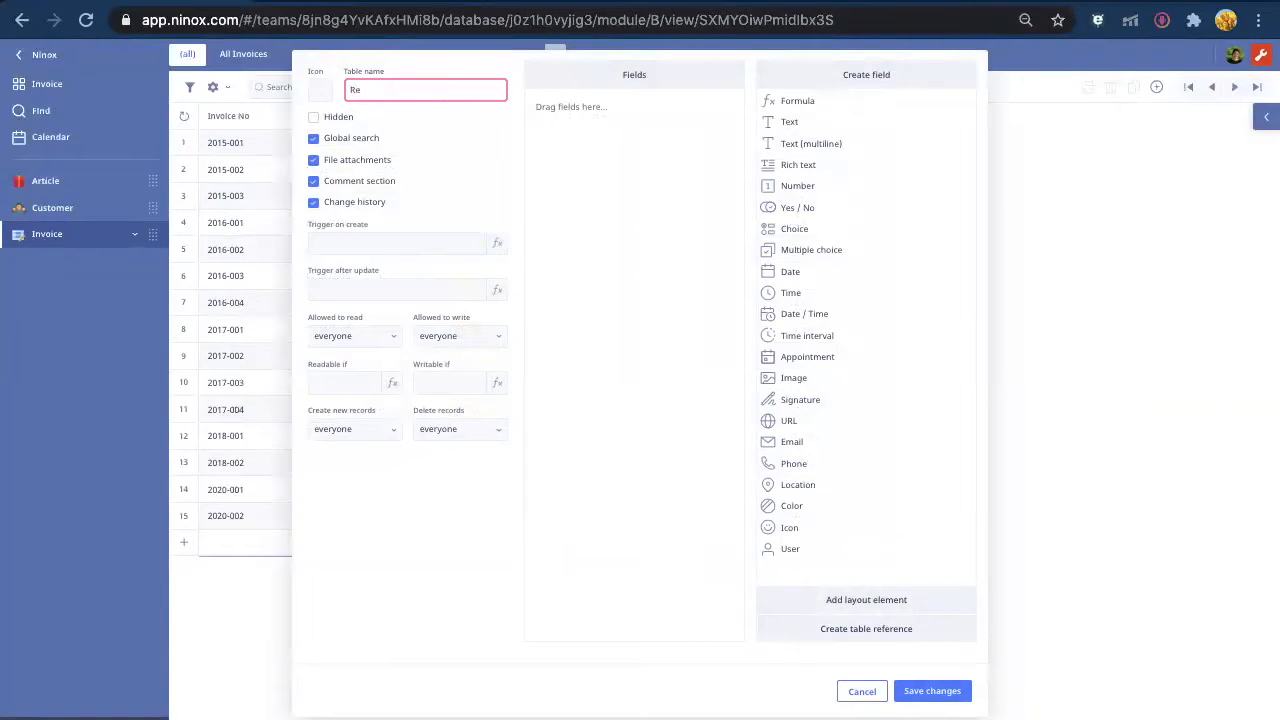
left_click(931, 691)
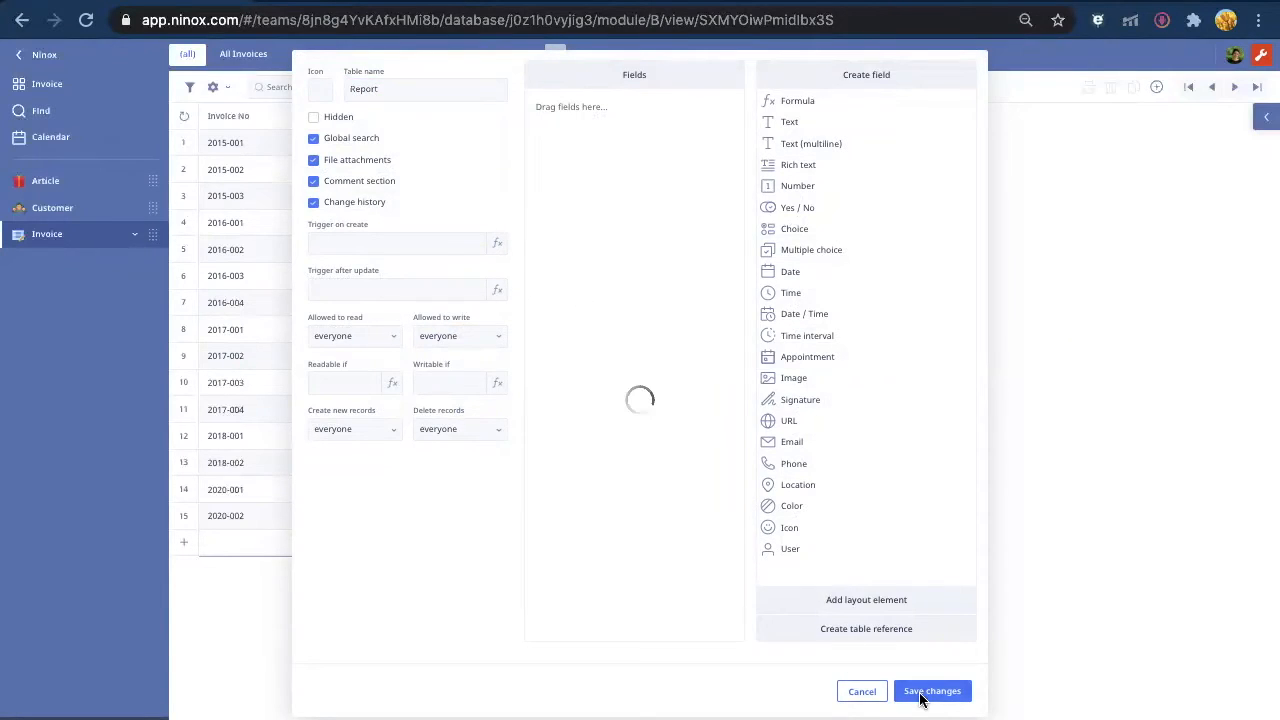
left_click(931, 691)
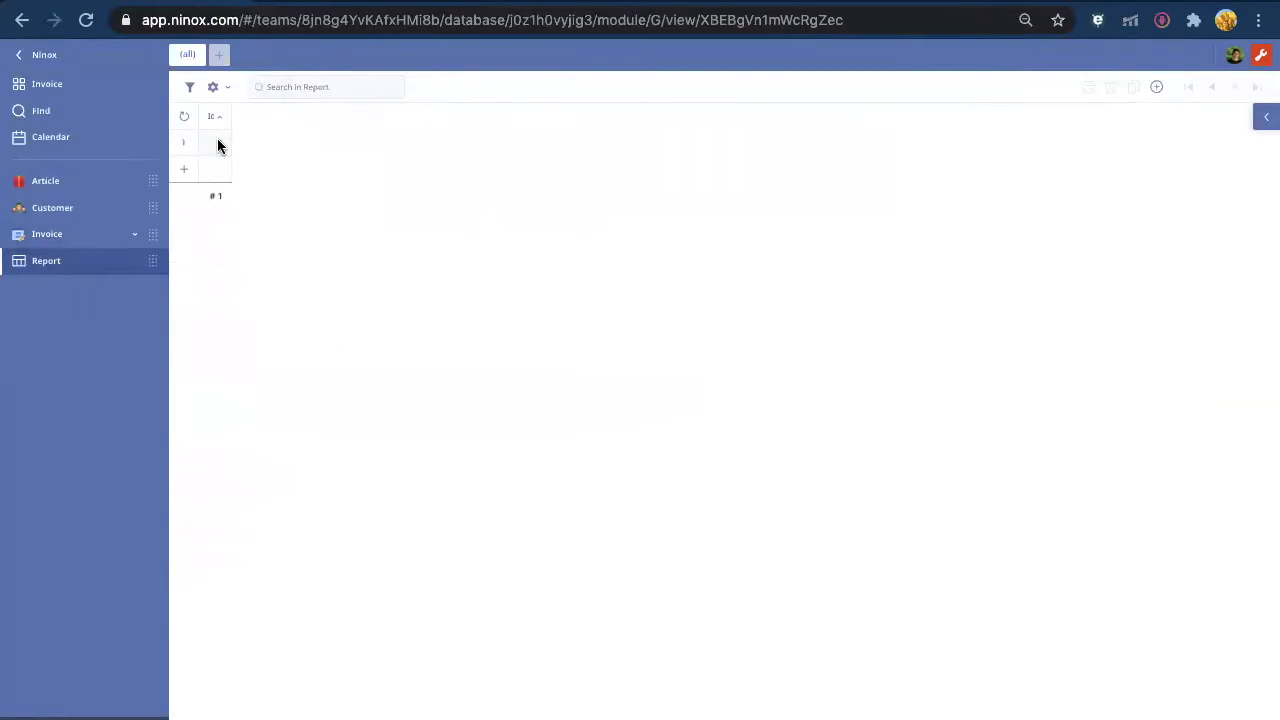
Add a table reference from Report record 1 to the Invoice table.
left_click(217, 142)
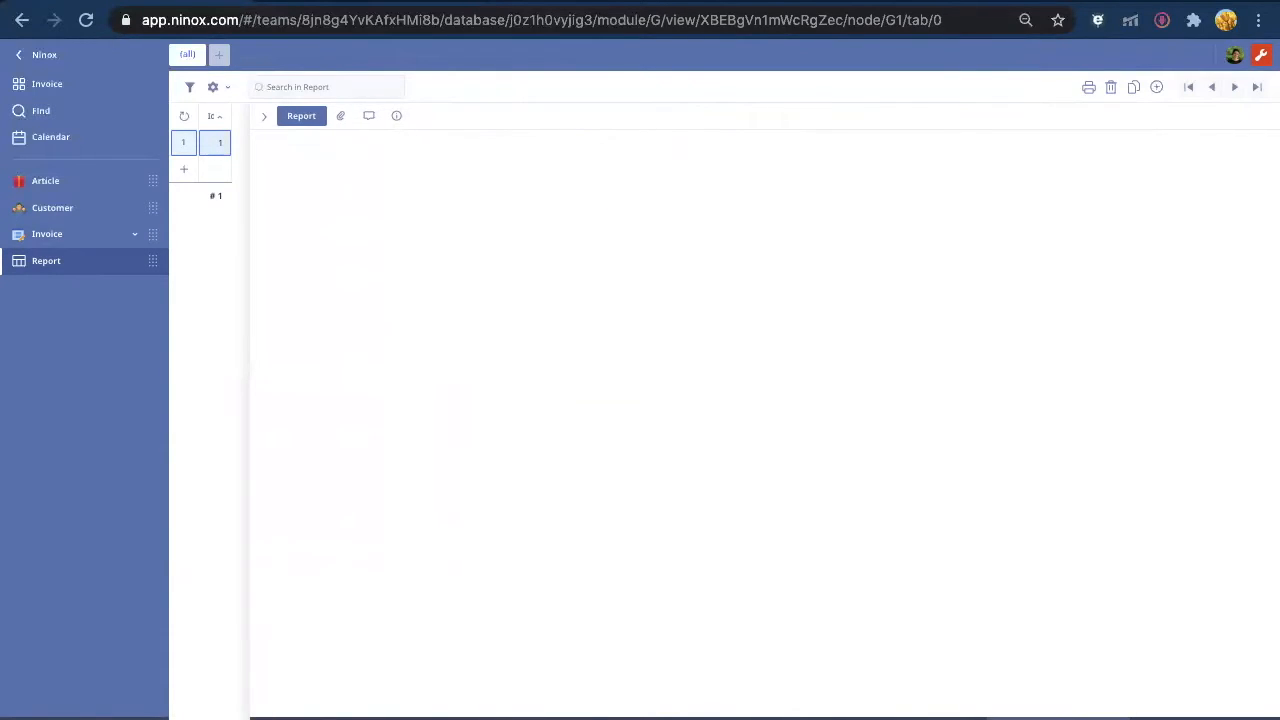
left_click(1156, 87)
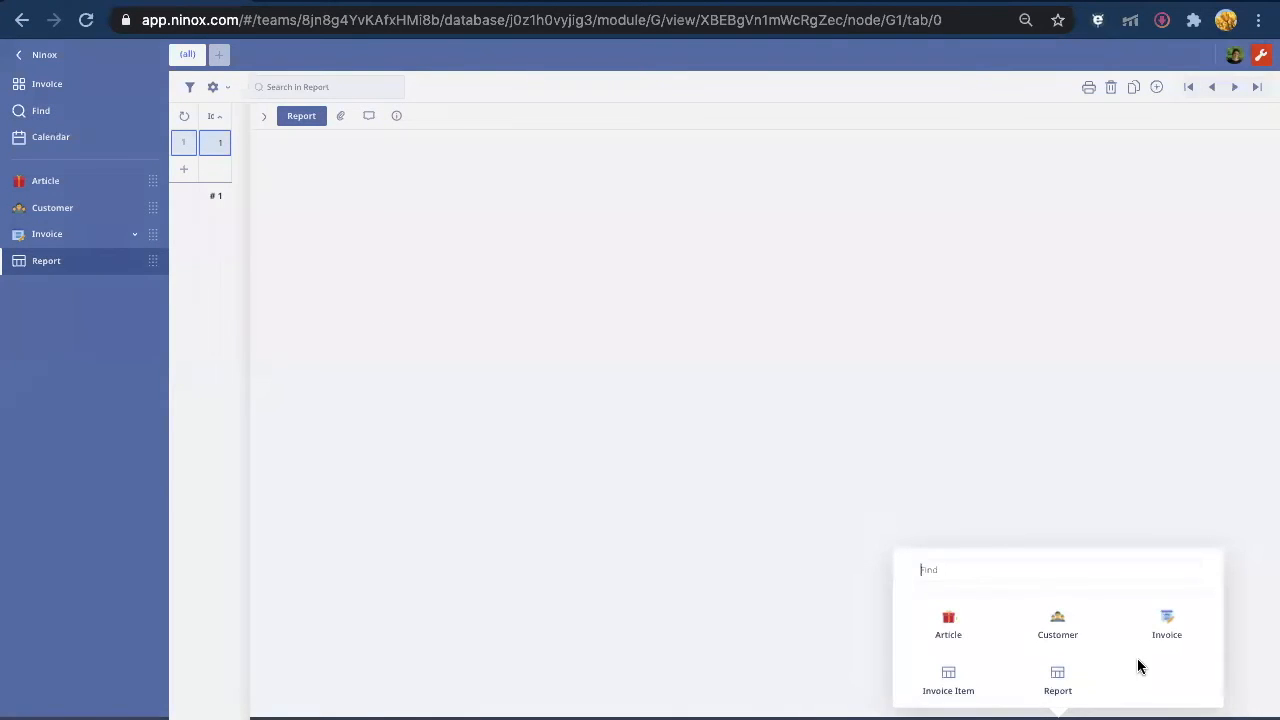
left_click(1166, 624)
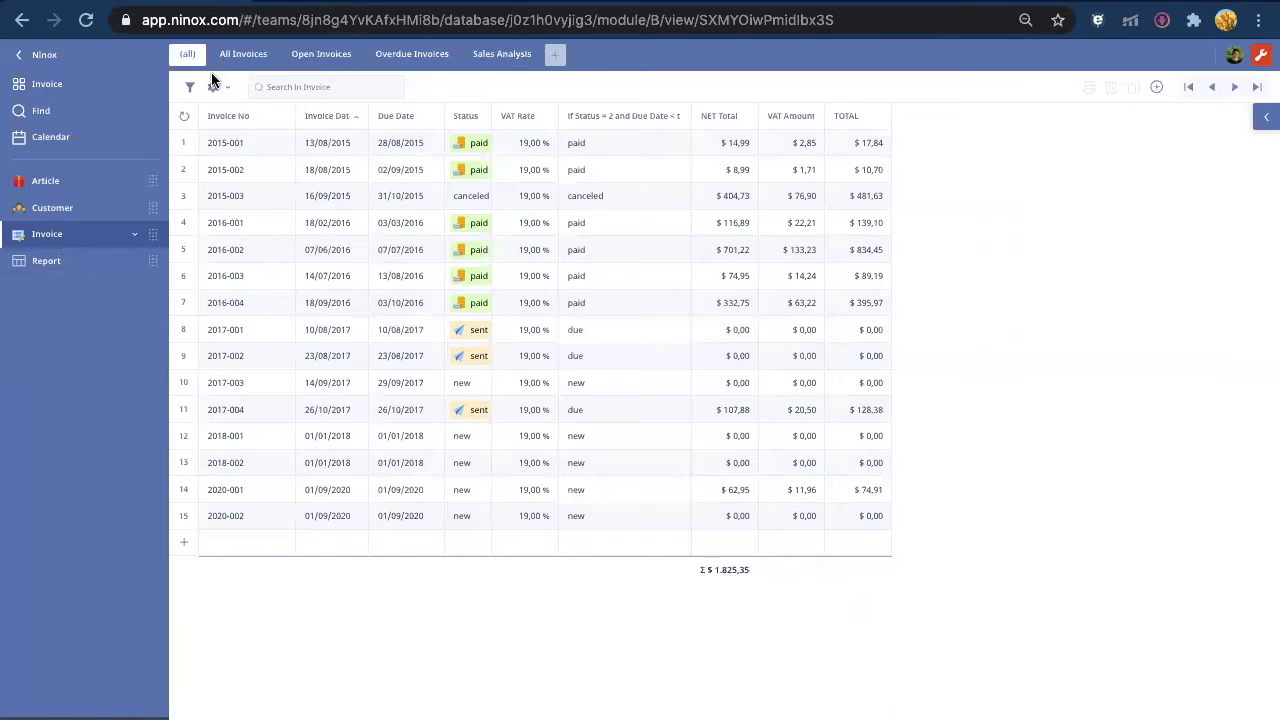
Bulk-update all invoices so their Report field is the constant value 1.
left_click(212, 86)
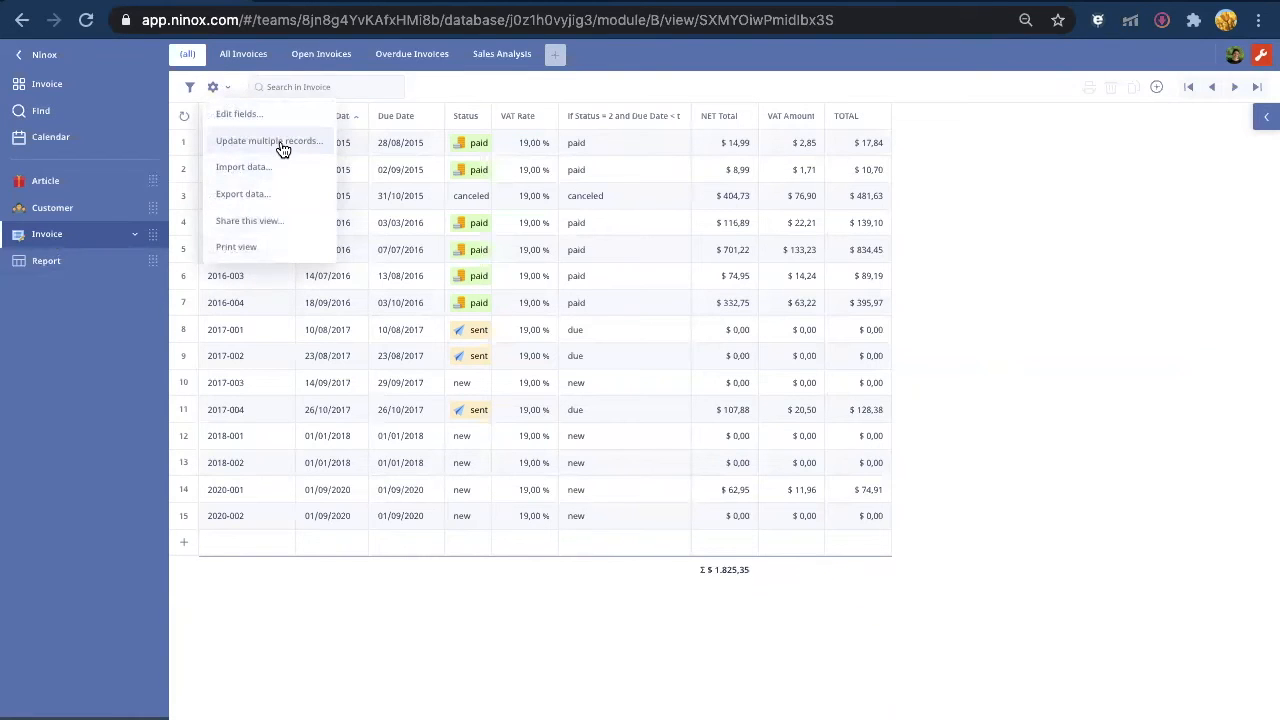
left_click(269, 141)
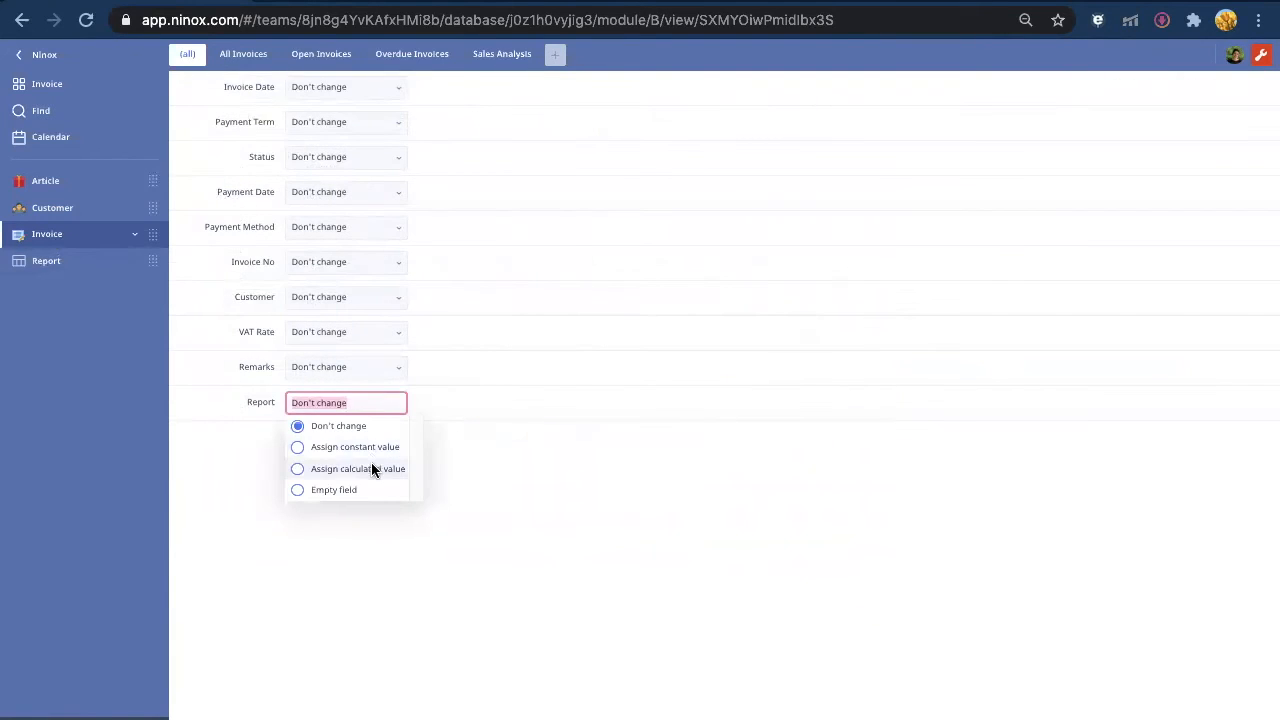
left_click(355, 446)
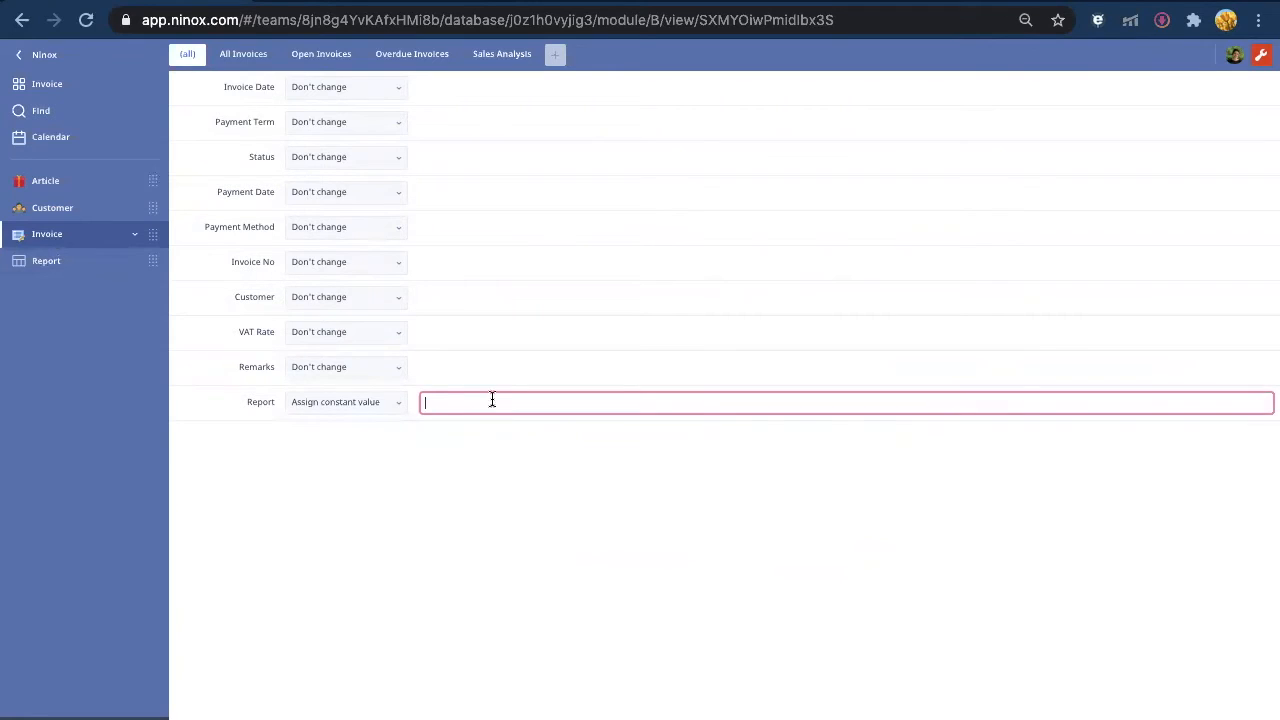
type("1")
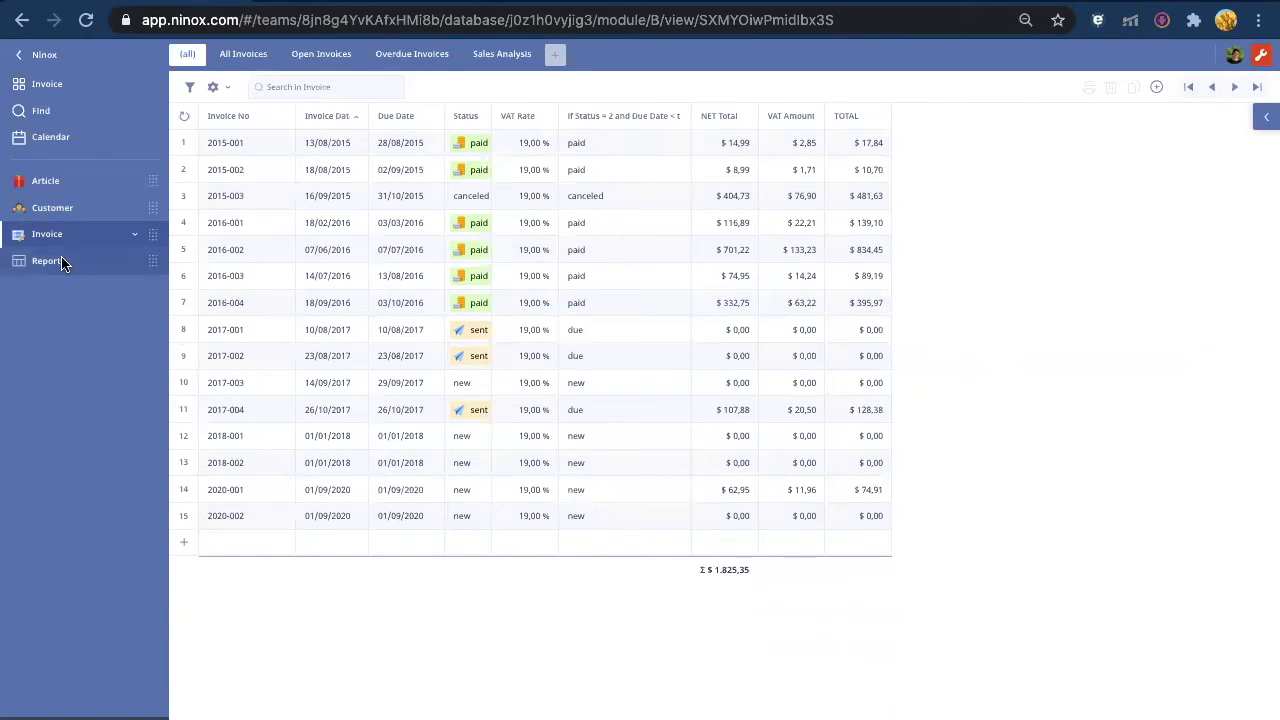
Add a Date field named Start Date to the Report form.
left_click(46, 261)
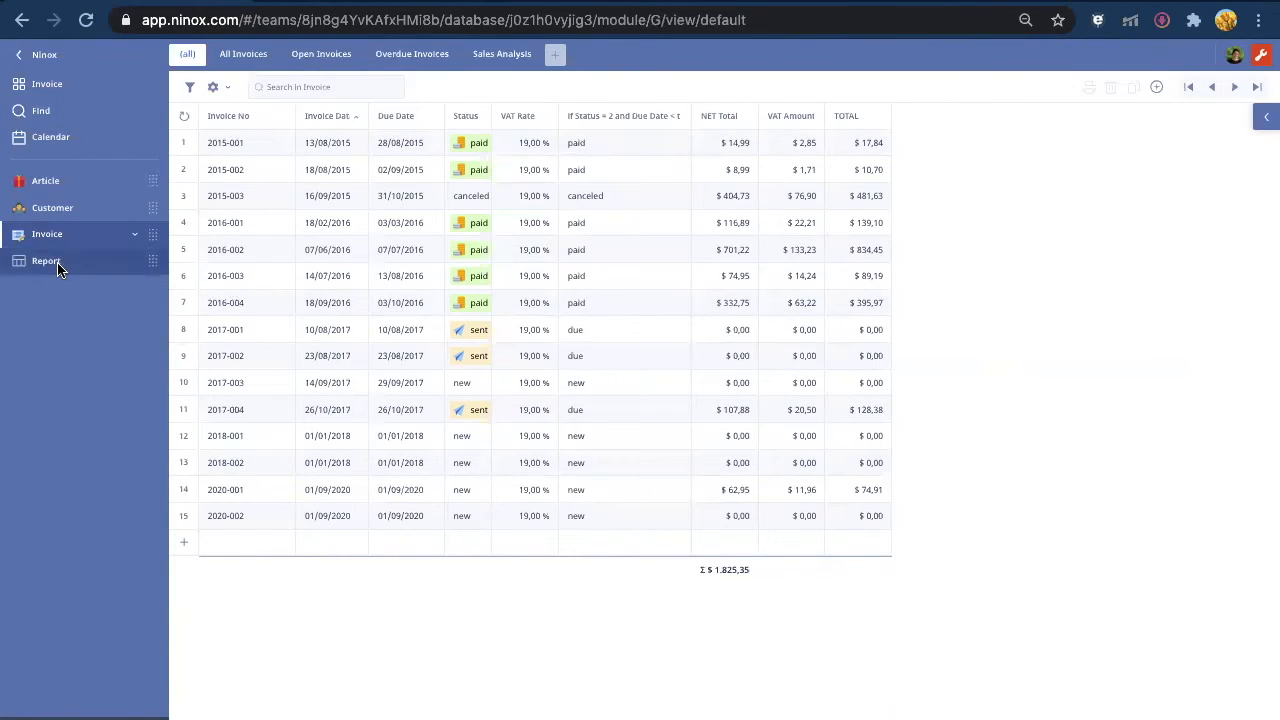
left_click(46, 261)
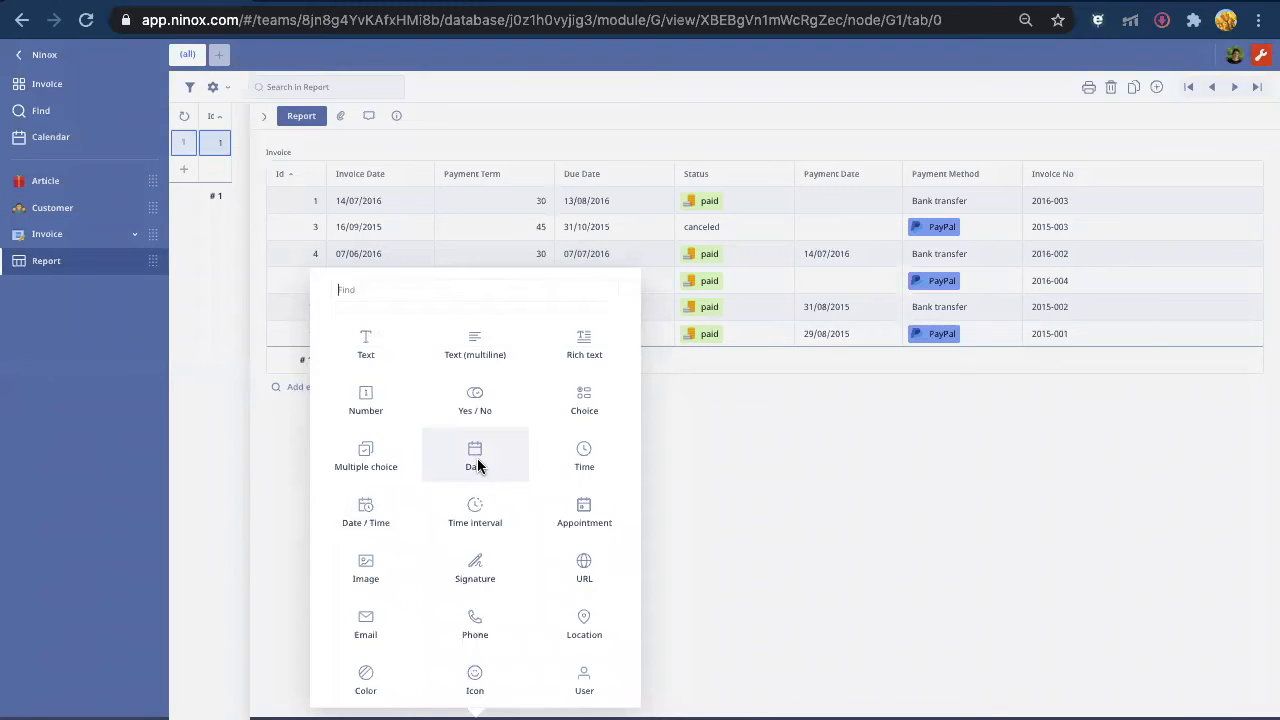
left_click(475, 455)
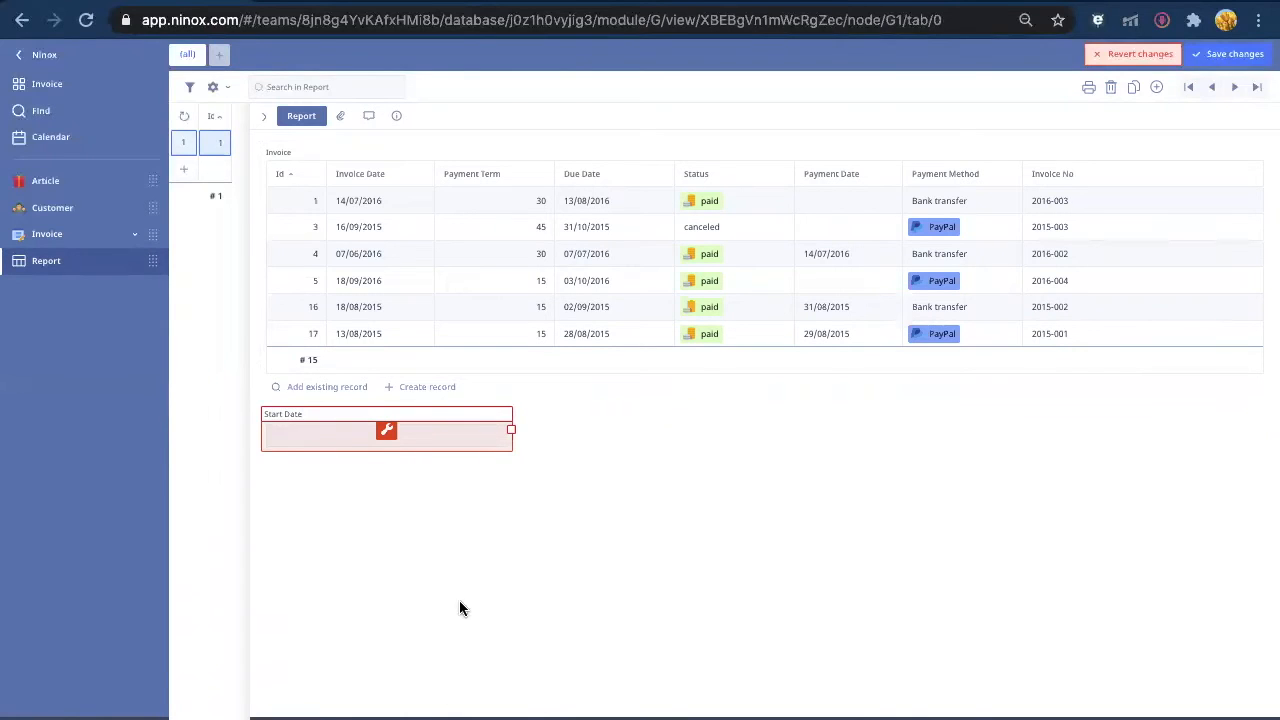
left_click(386, 430)
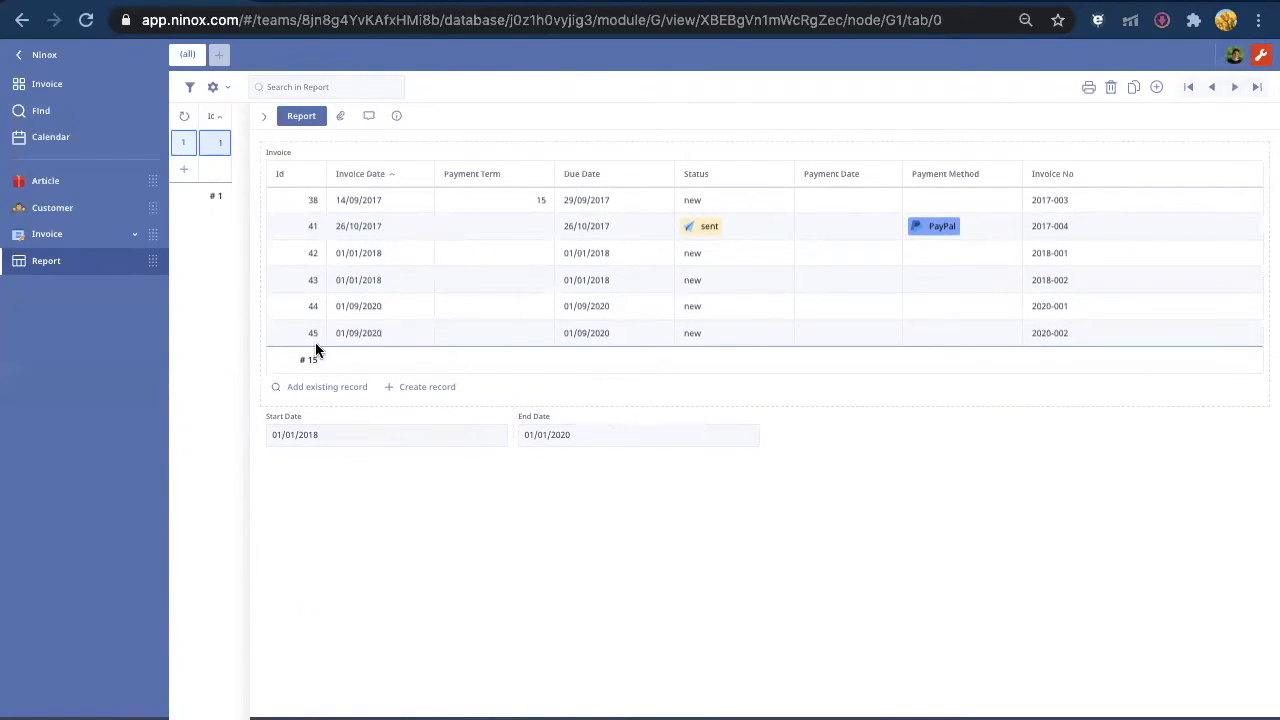
Add End Date, set the range 01/01/2018–01/12/2020, and open the print layout.
left_click(360, 173)
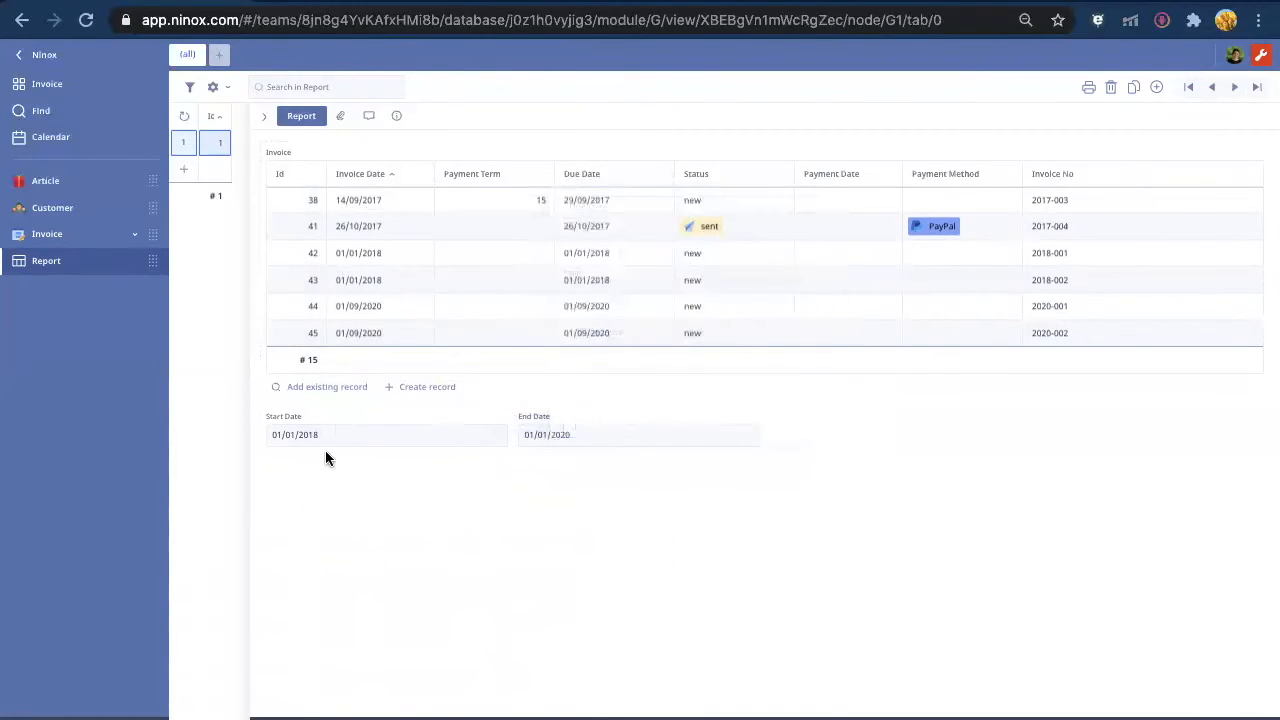
left_click(582, 173)
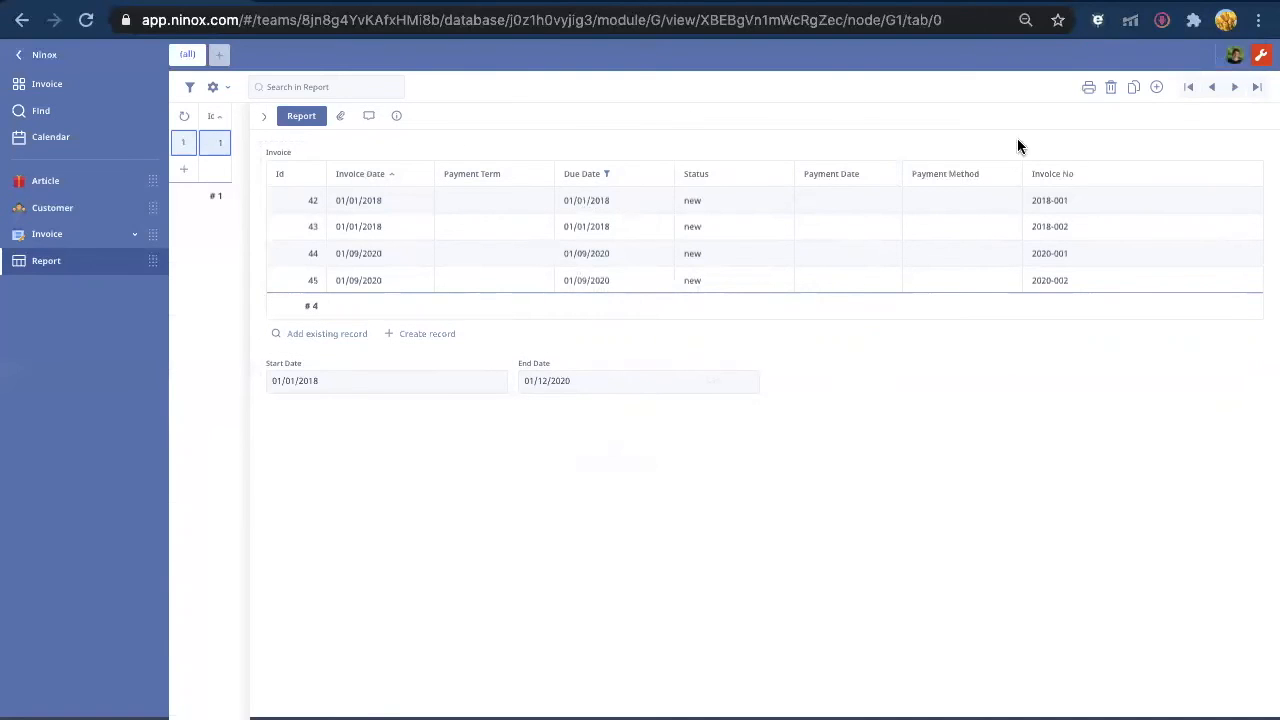
left_click(1088, 87)
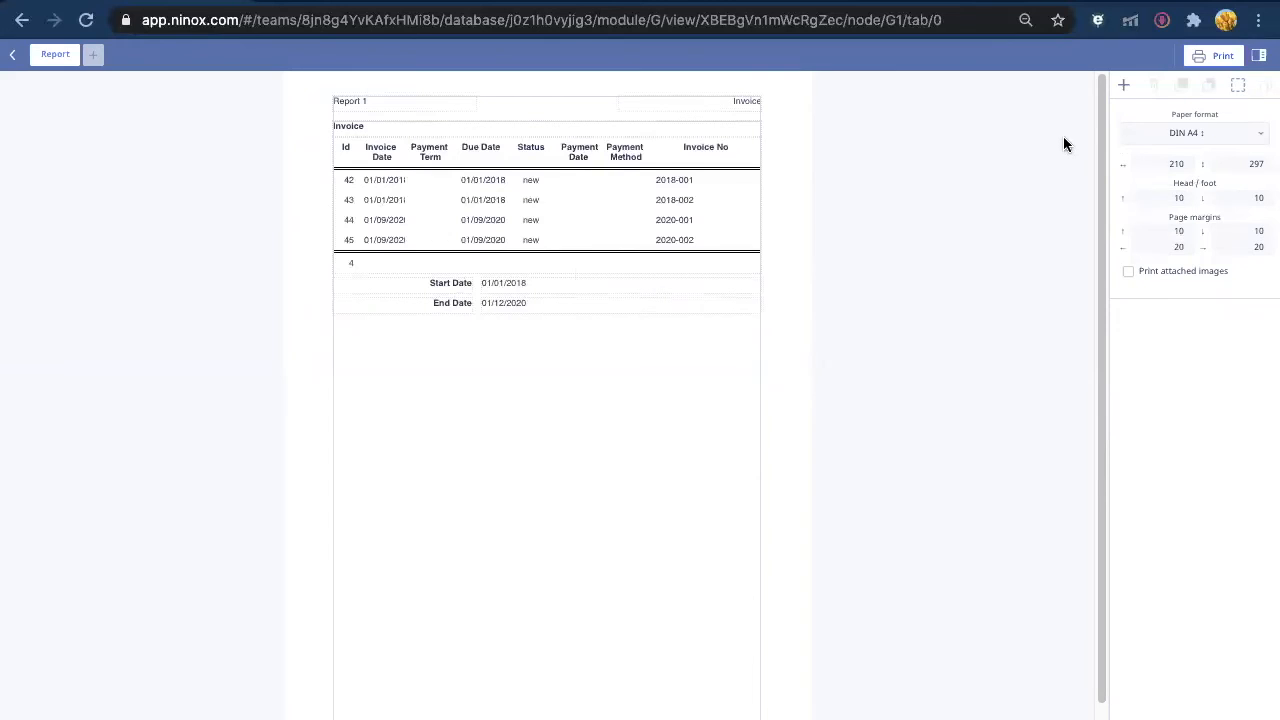
Add an Invoices title, move Start/End Date above the table, and edit its columns.
left_click(1123, 84)
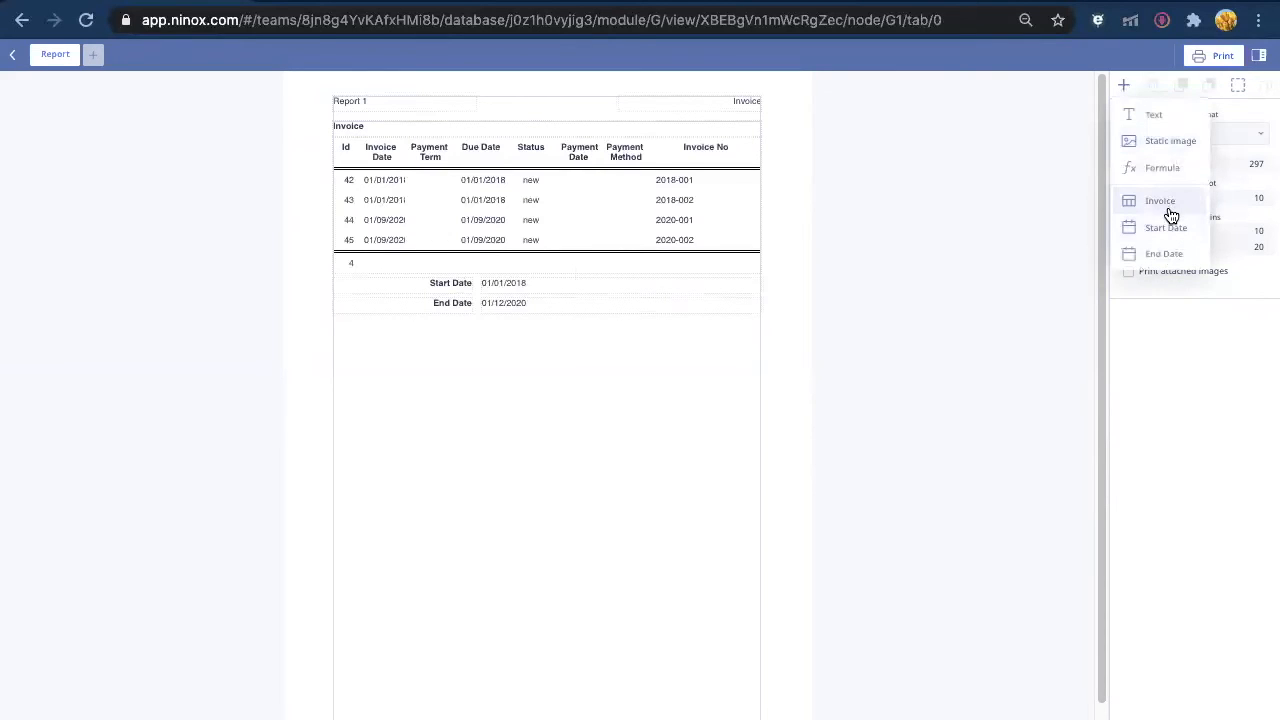
left_click(1160, 201)
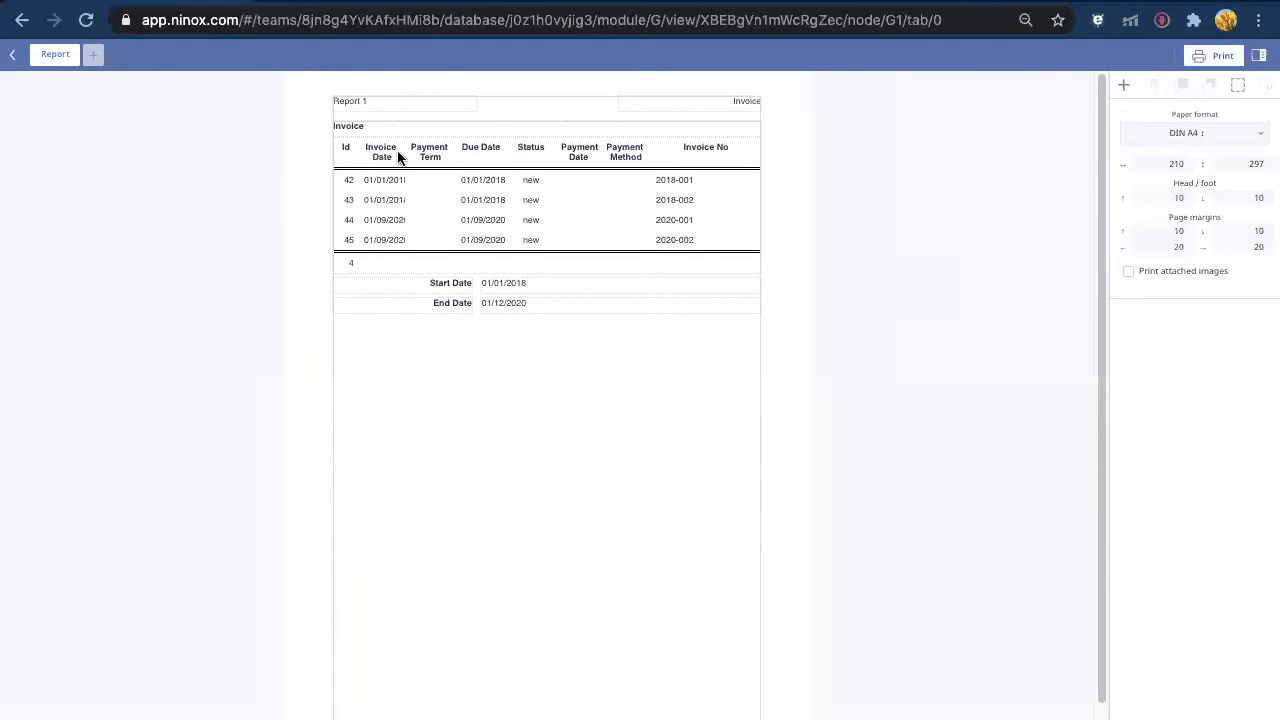
left_click(450, 160)
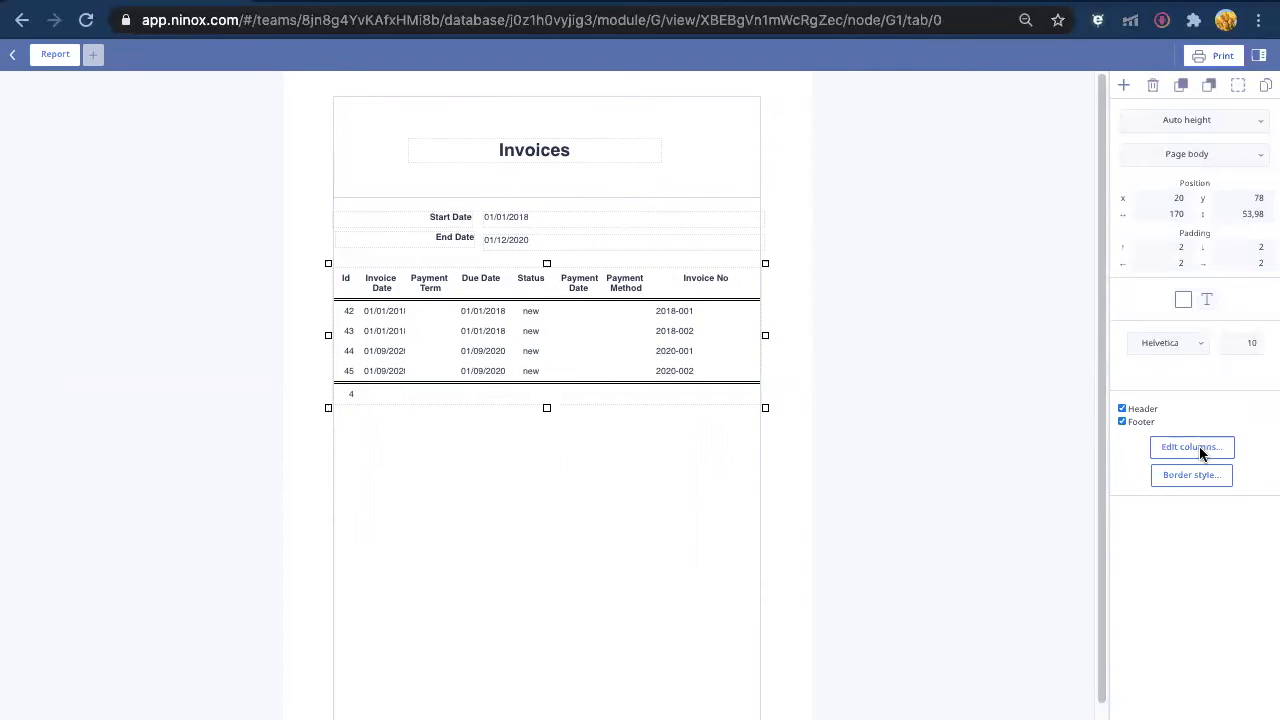
left_click(1192, 447)
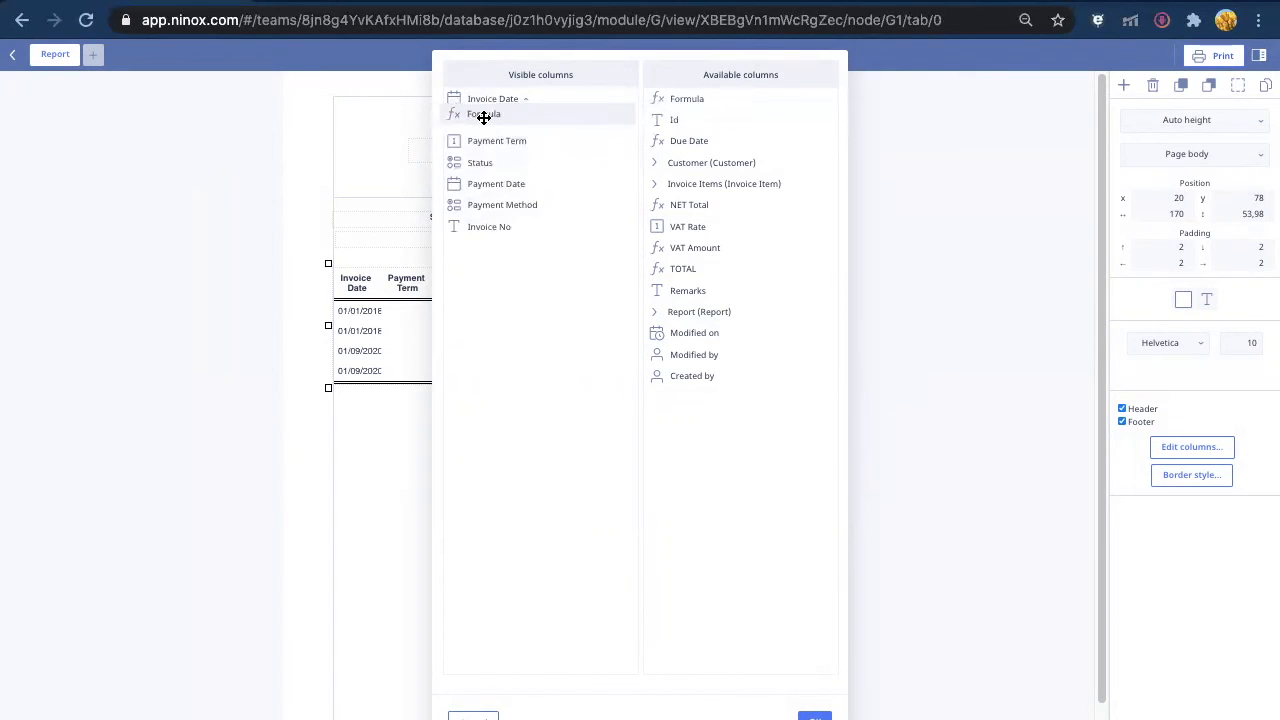
Add a Due Date formula column that shows due dates only between Start and End Date.
left_click(484, 119)
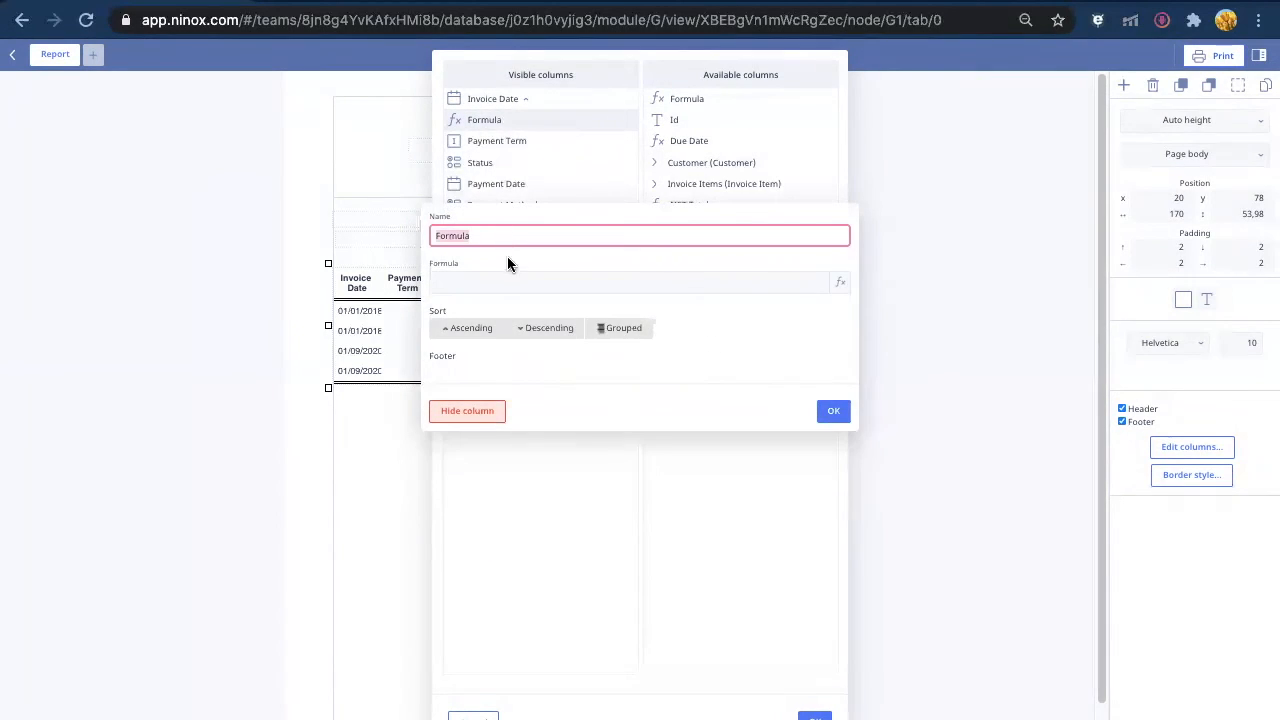
left_click(839, 282)
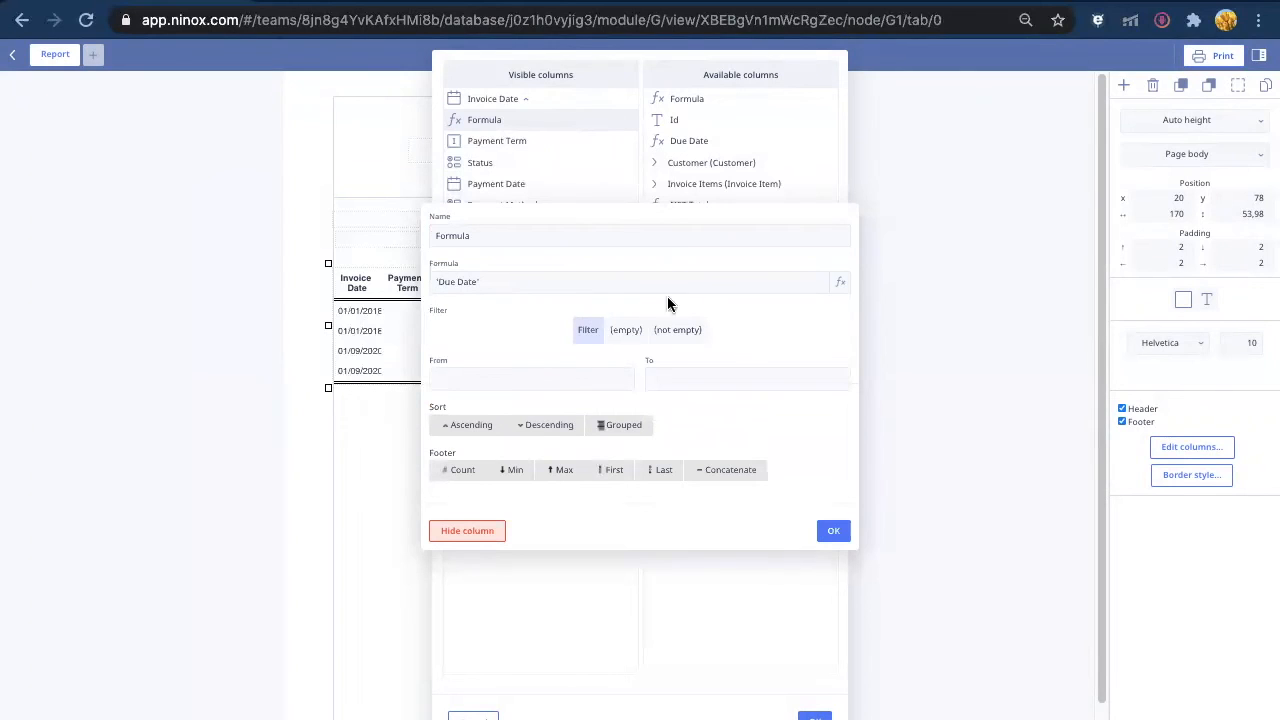
left_click(839, 281)
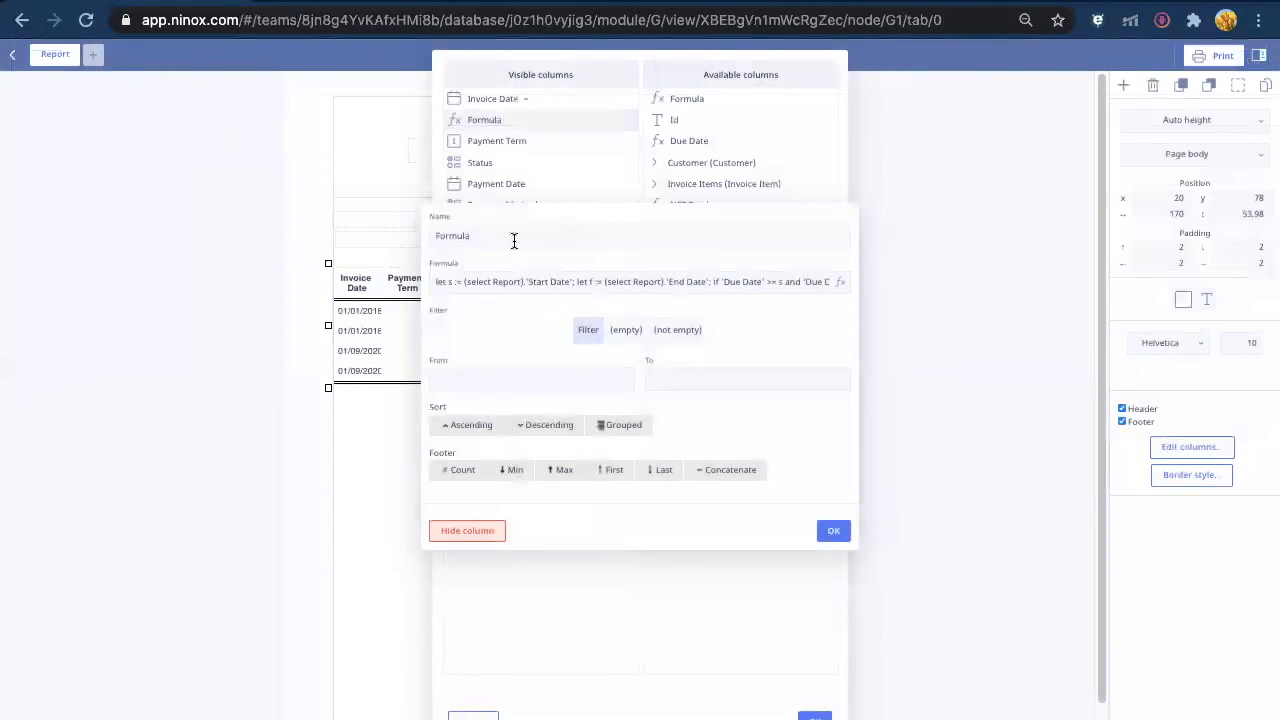
type("Due Date")
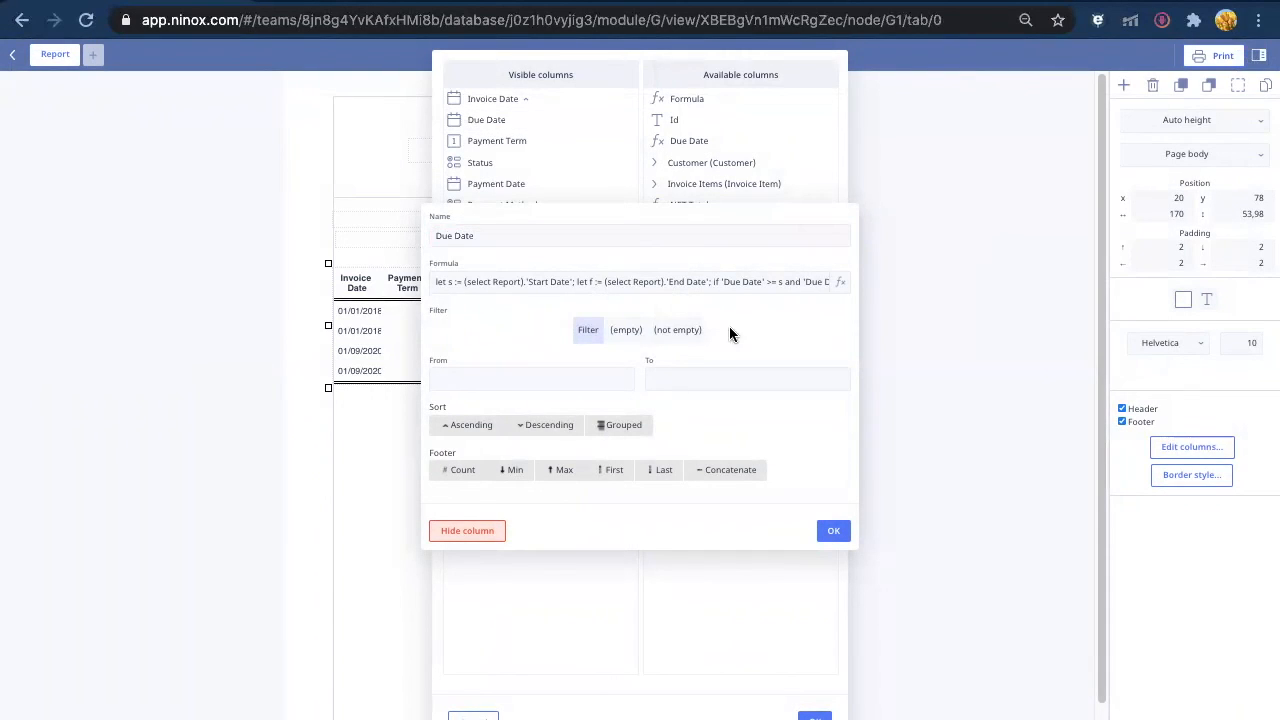
left_click(677, 329)
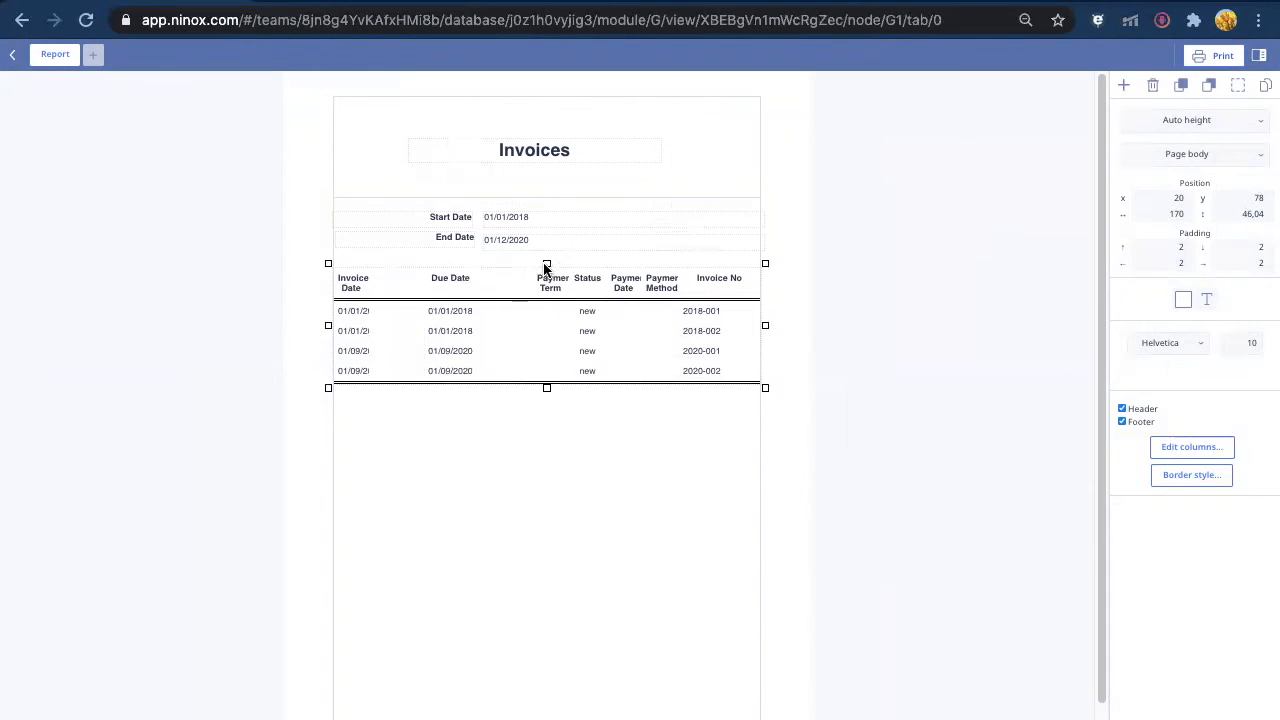
Print this report record to Report1.pdf showing the Invoices title, dates and four invoices.
left_click(450, 278)
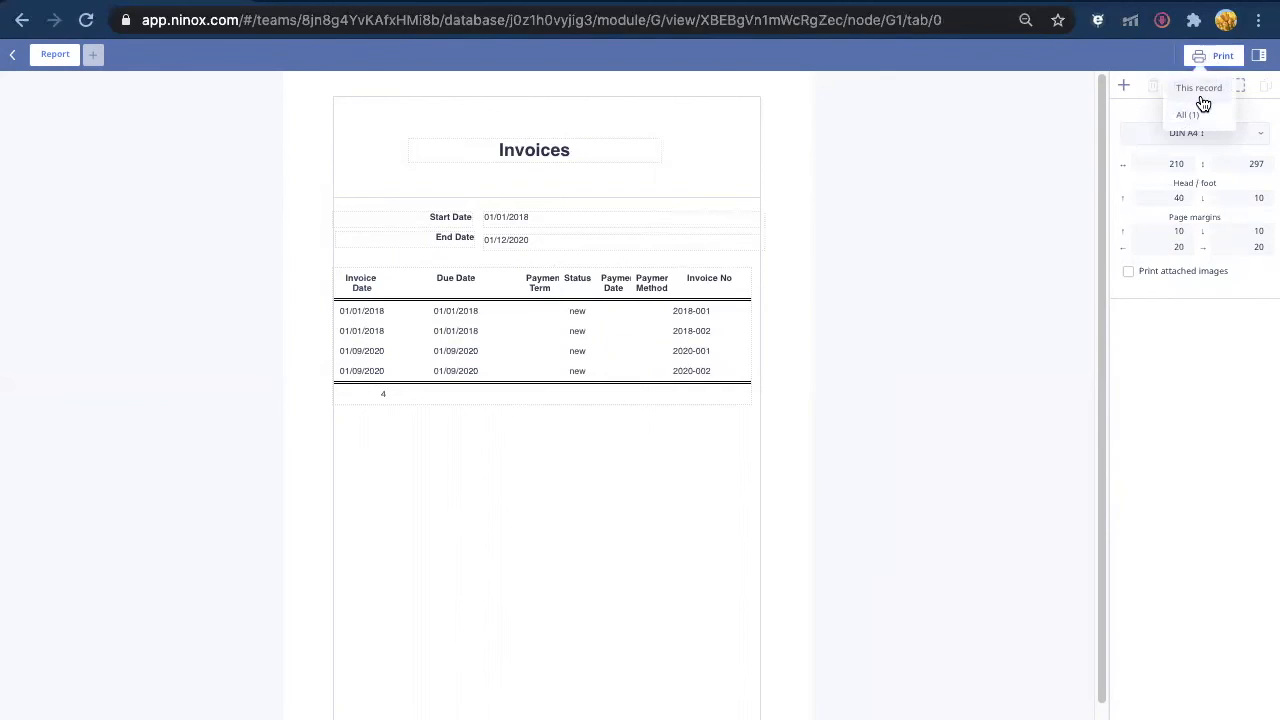
left_click(1197, 87)
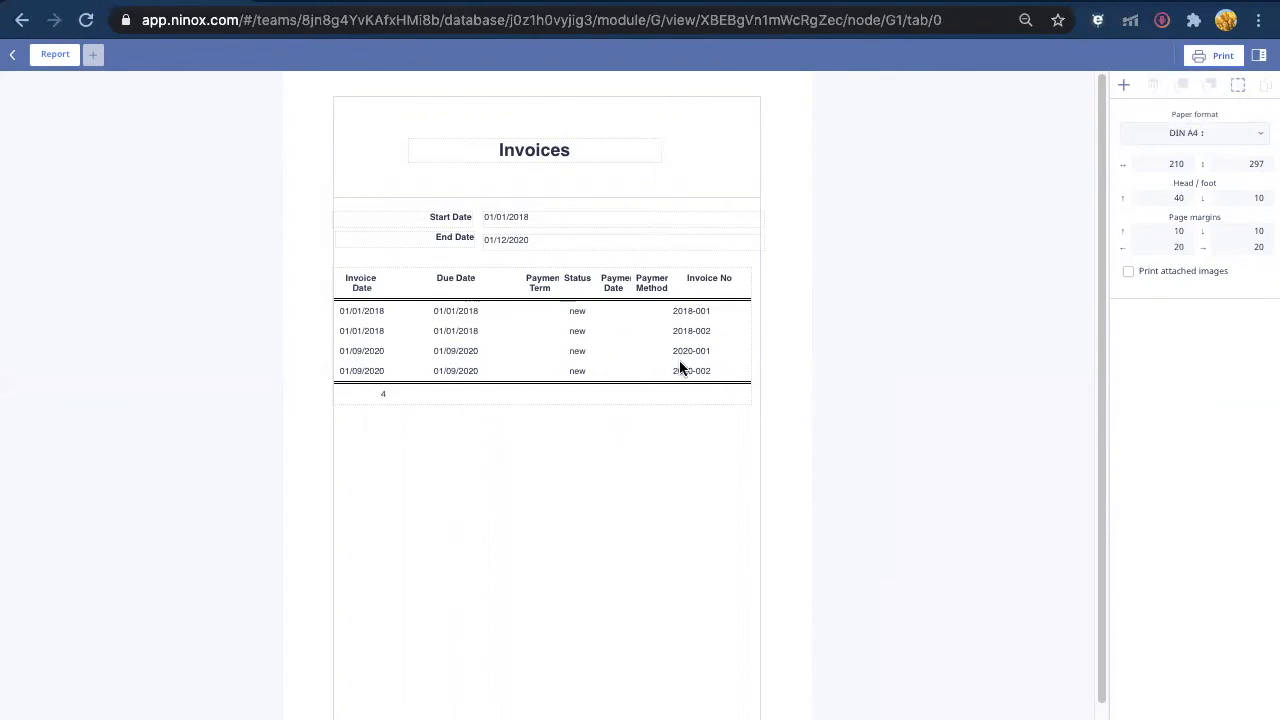
left_click(1221, 55)
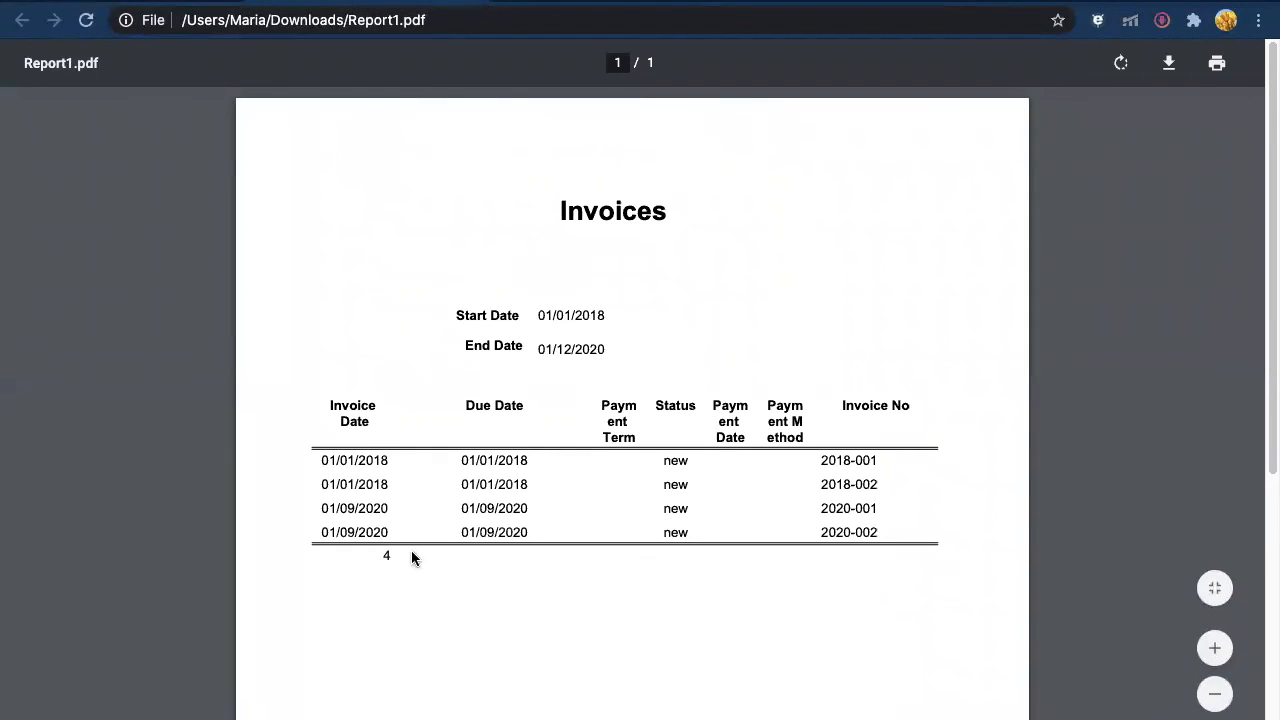
mouse_move(538, 534)
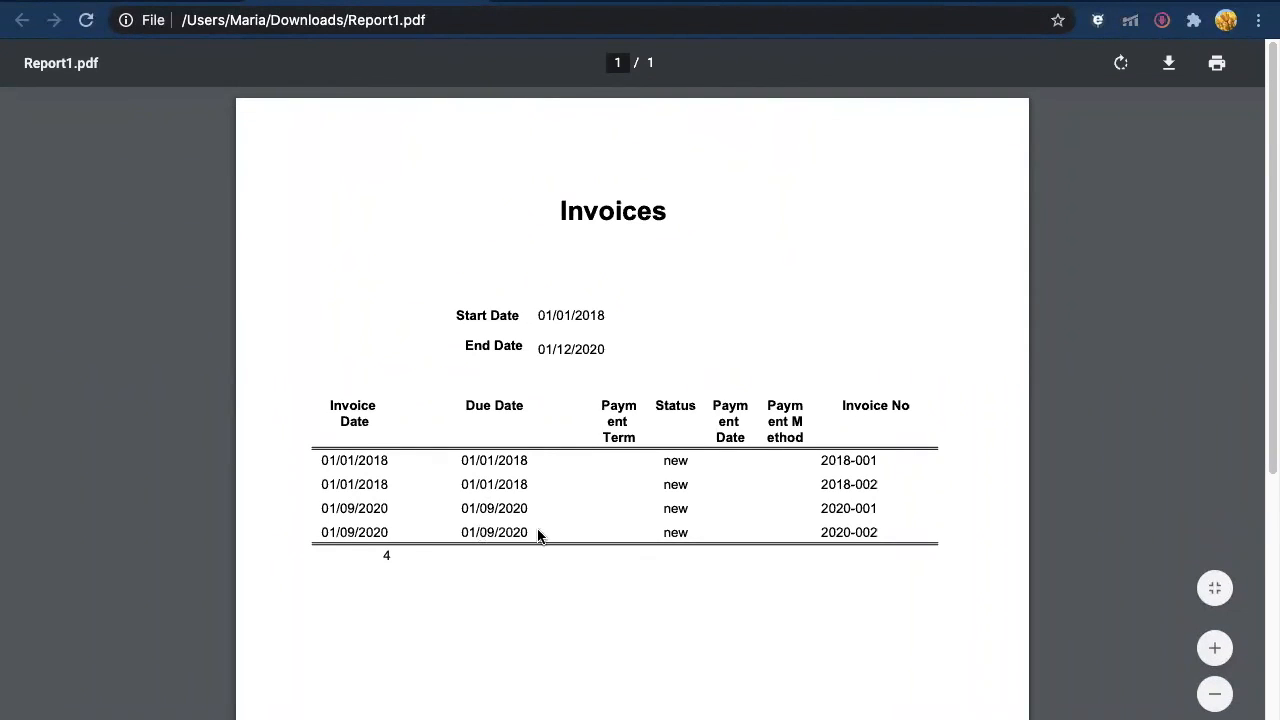
mouse_move(428, 562)
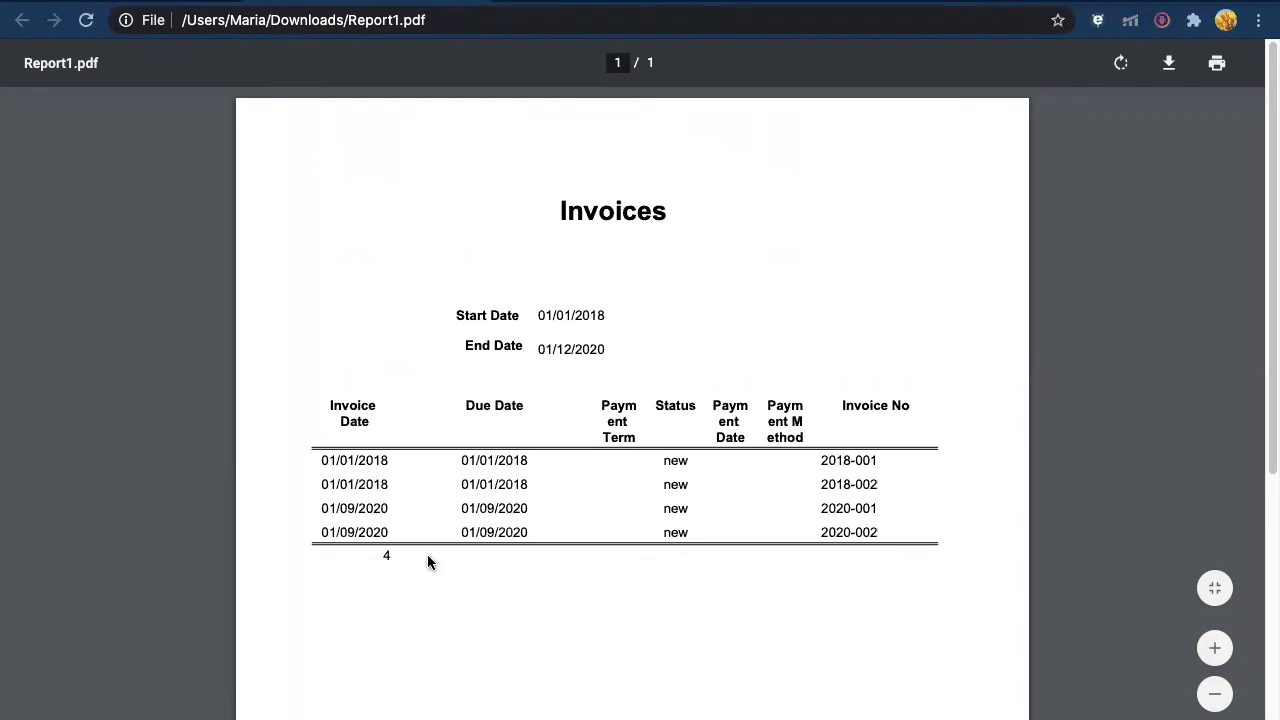